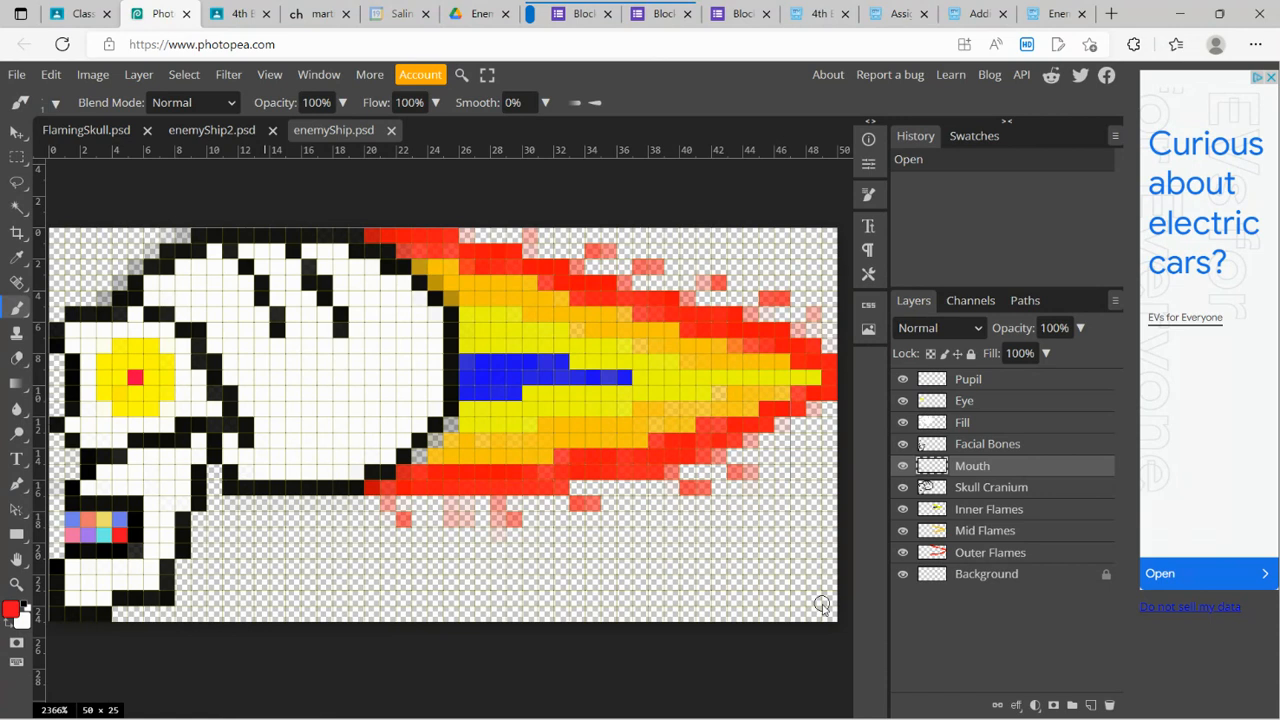
mouse_move(352, 524)
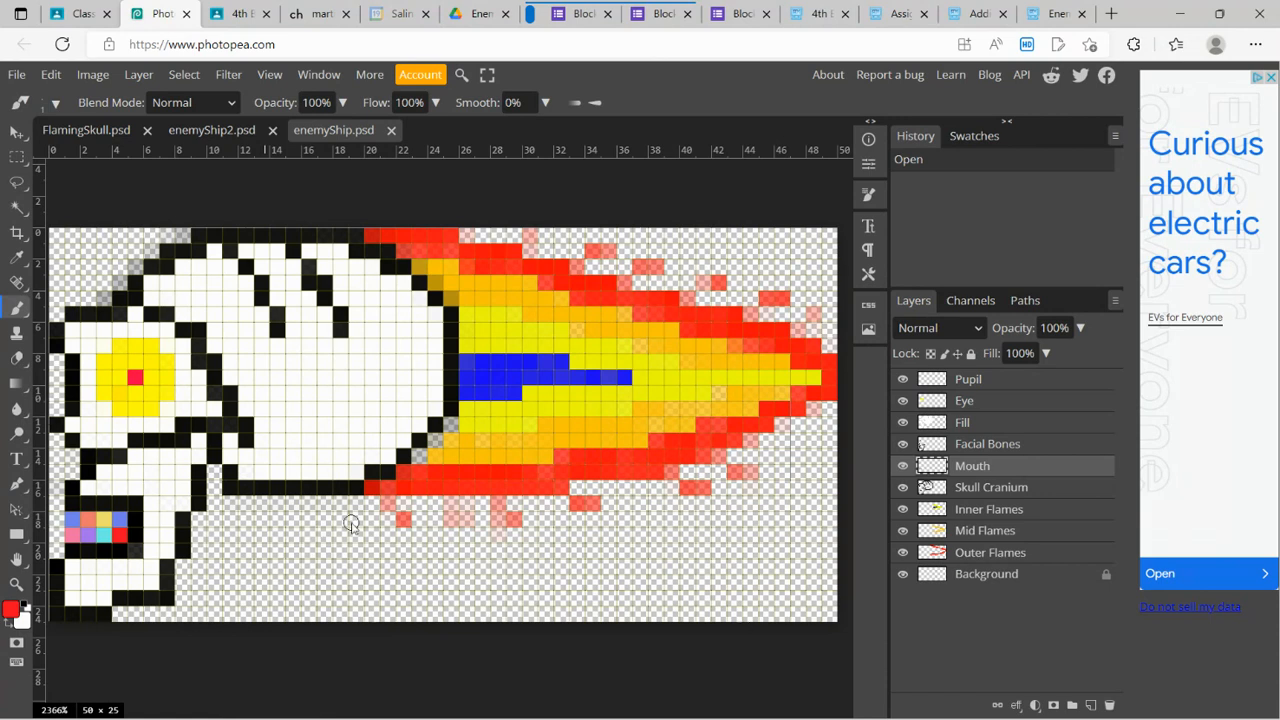
mouse_move(60, 424)
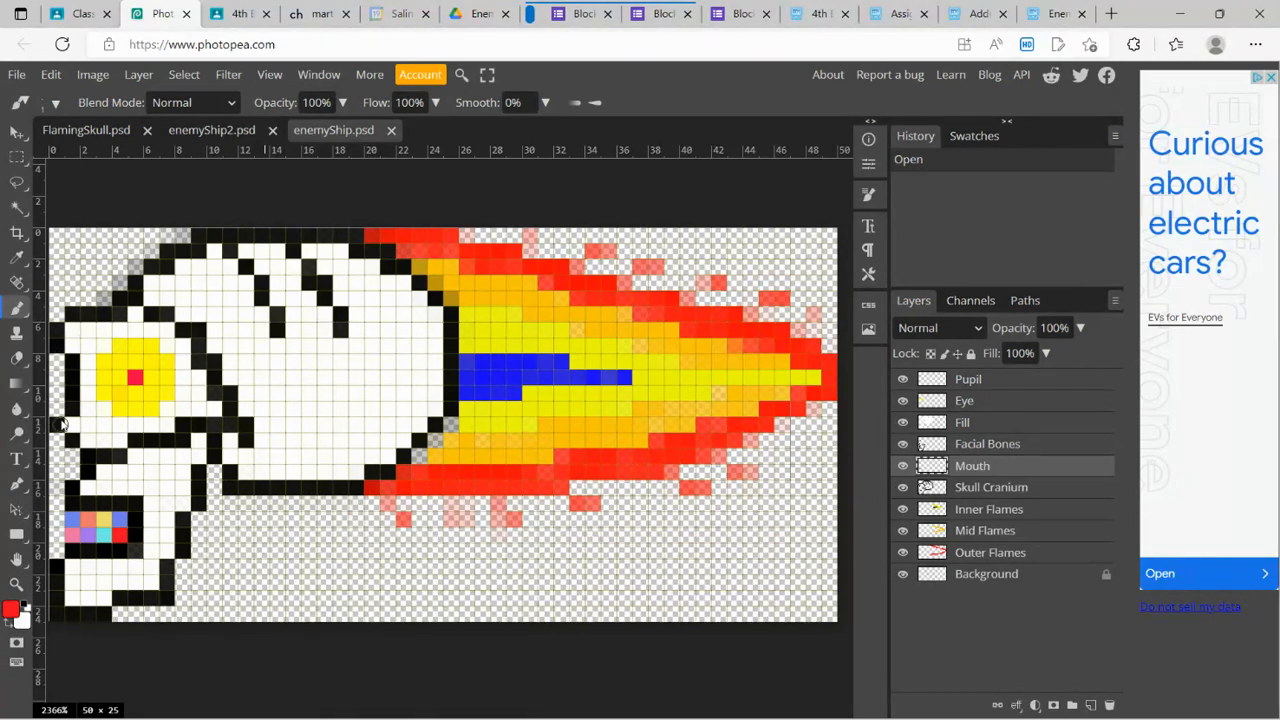
mouse_move(64, 442)
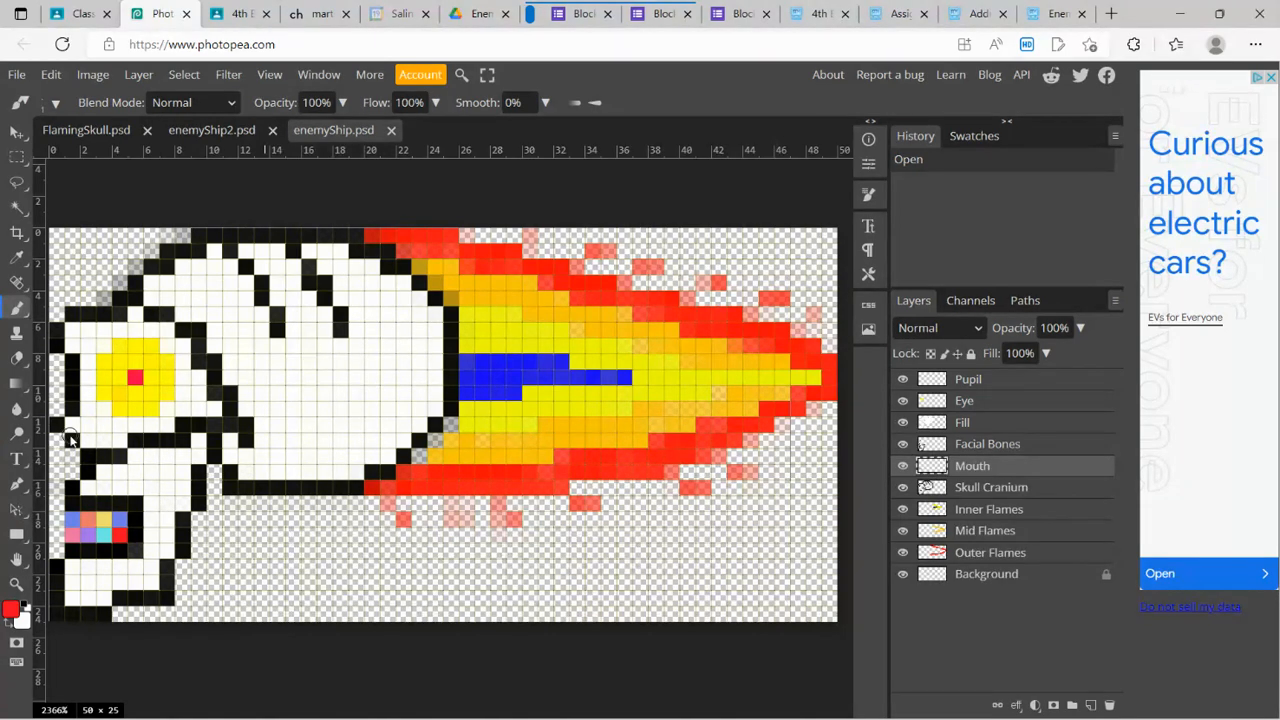
mouse_move(76, 444)
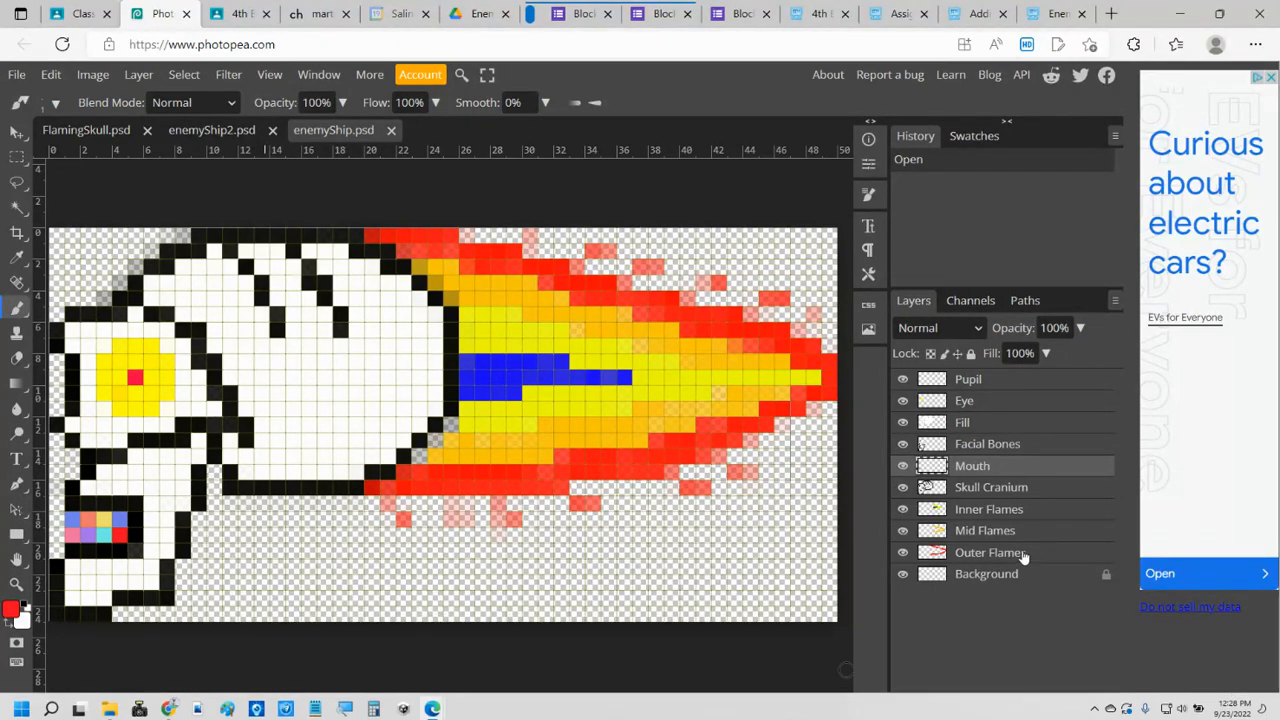
Review the skull's layers: Inner Flames, Facial Bones, Fill and Pupil
click(988, 510)
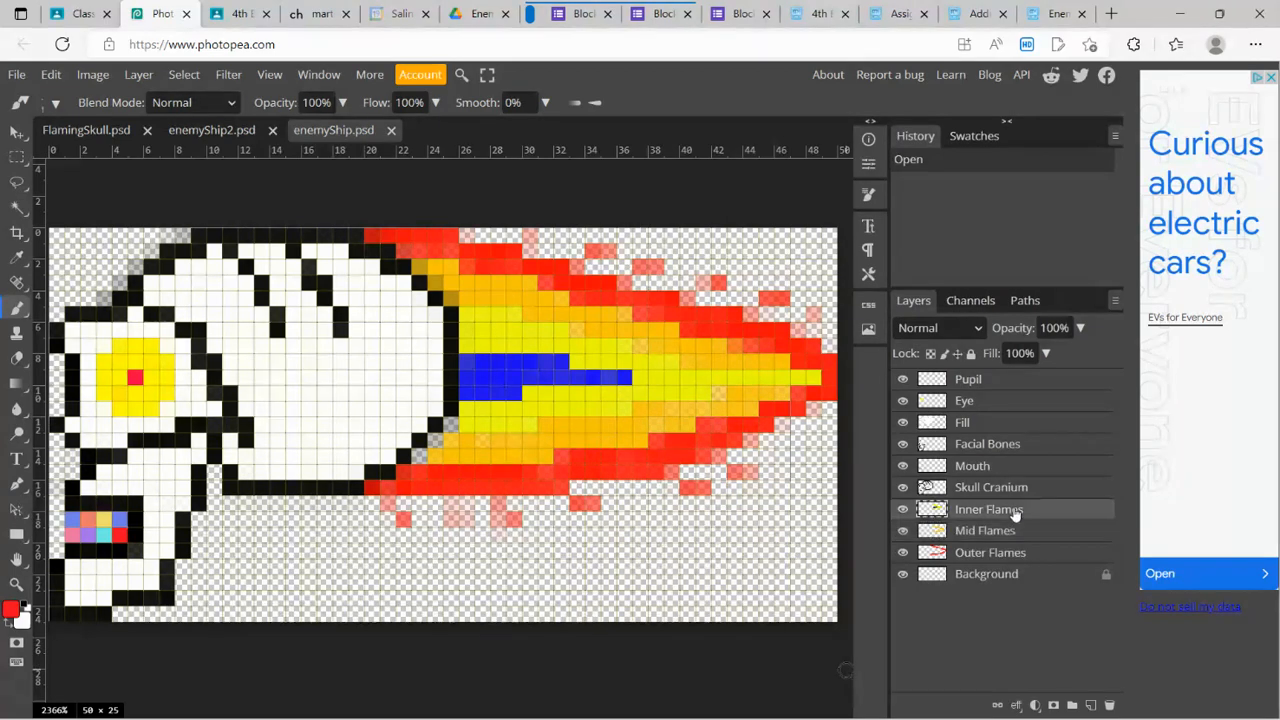
click(988, 444)
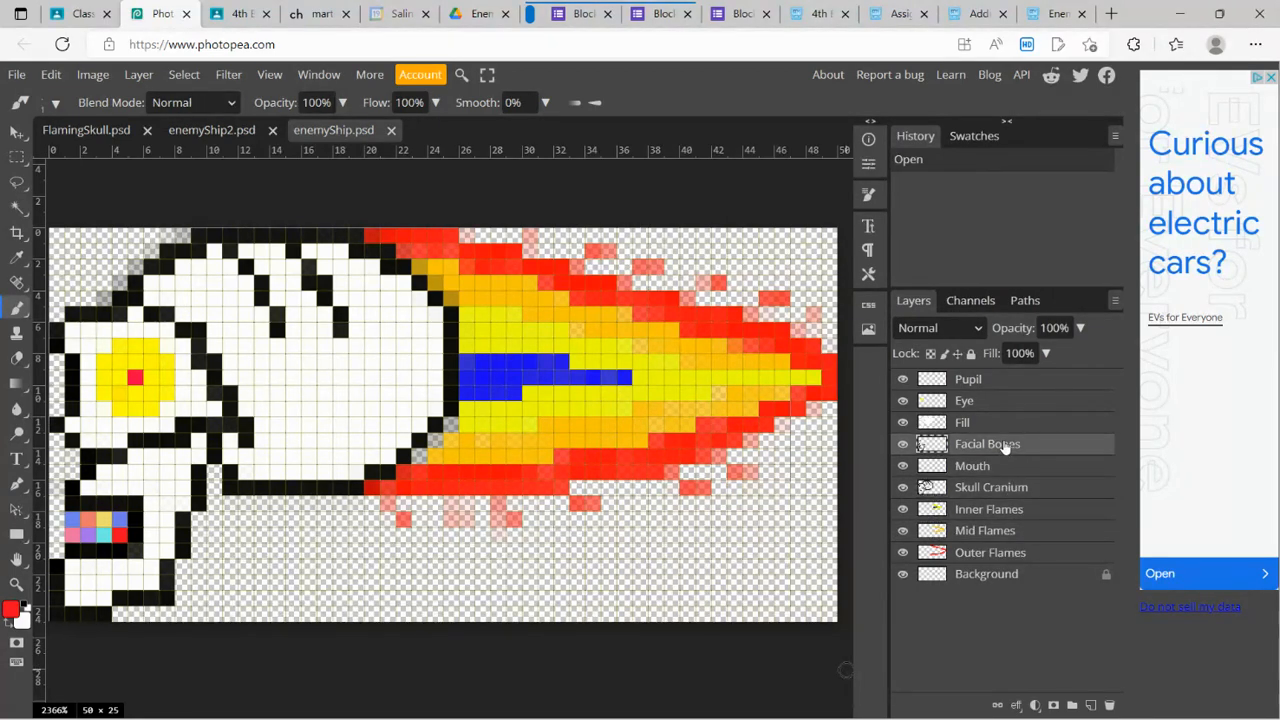
click(962, 420)
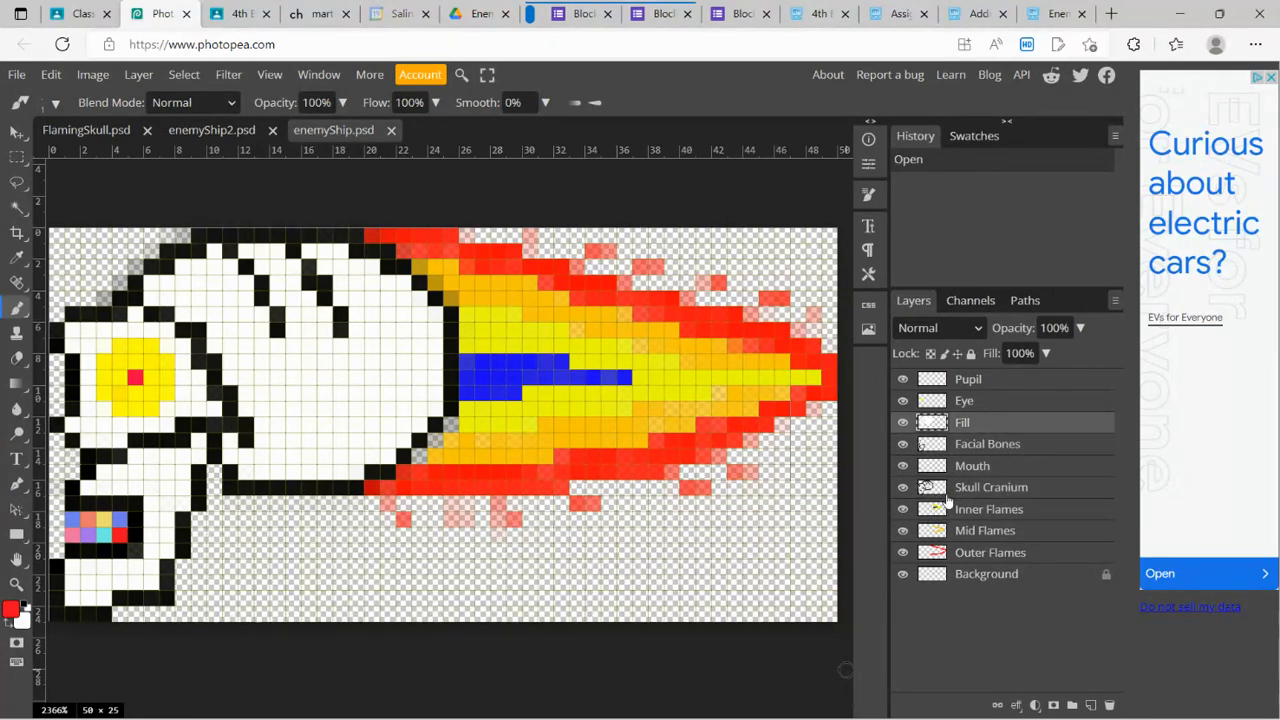
click(988, 444)
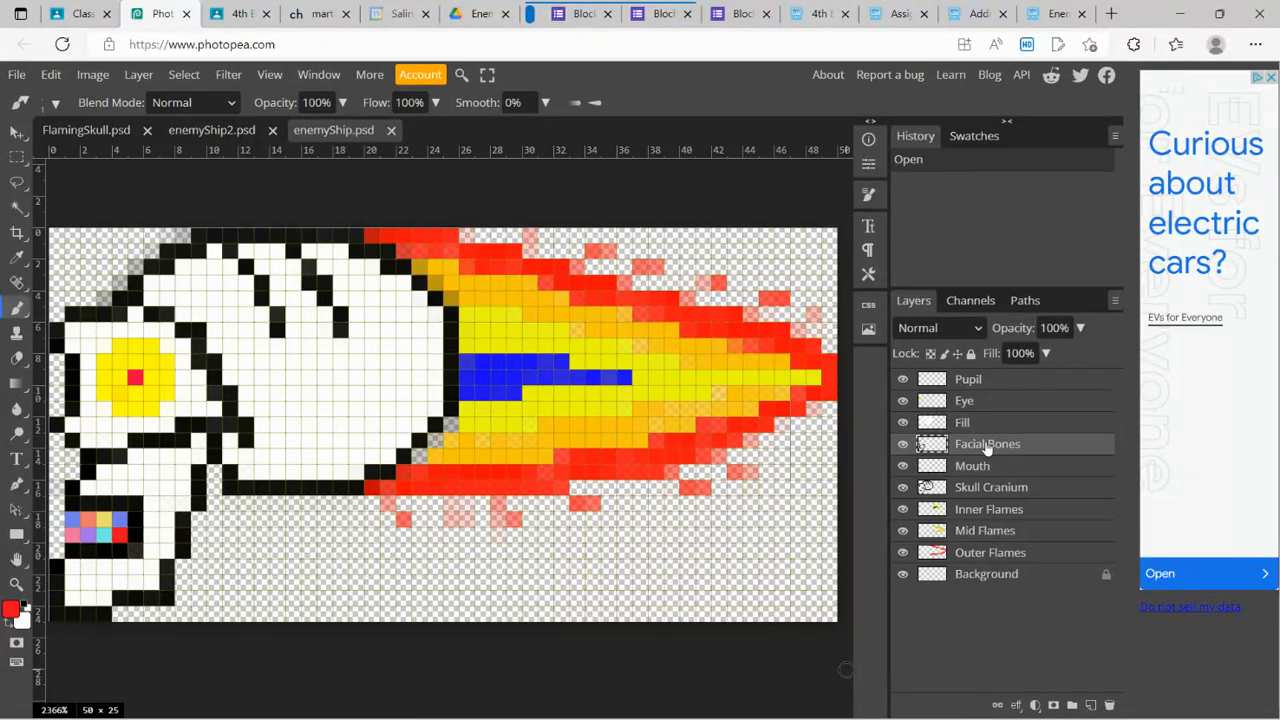
click(964, 400)
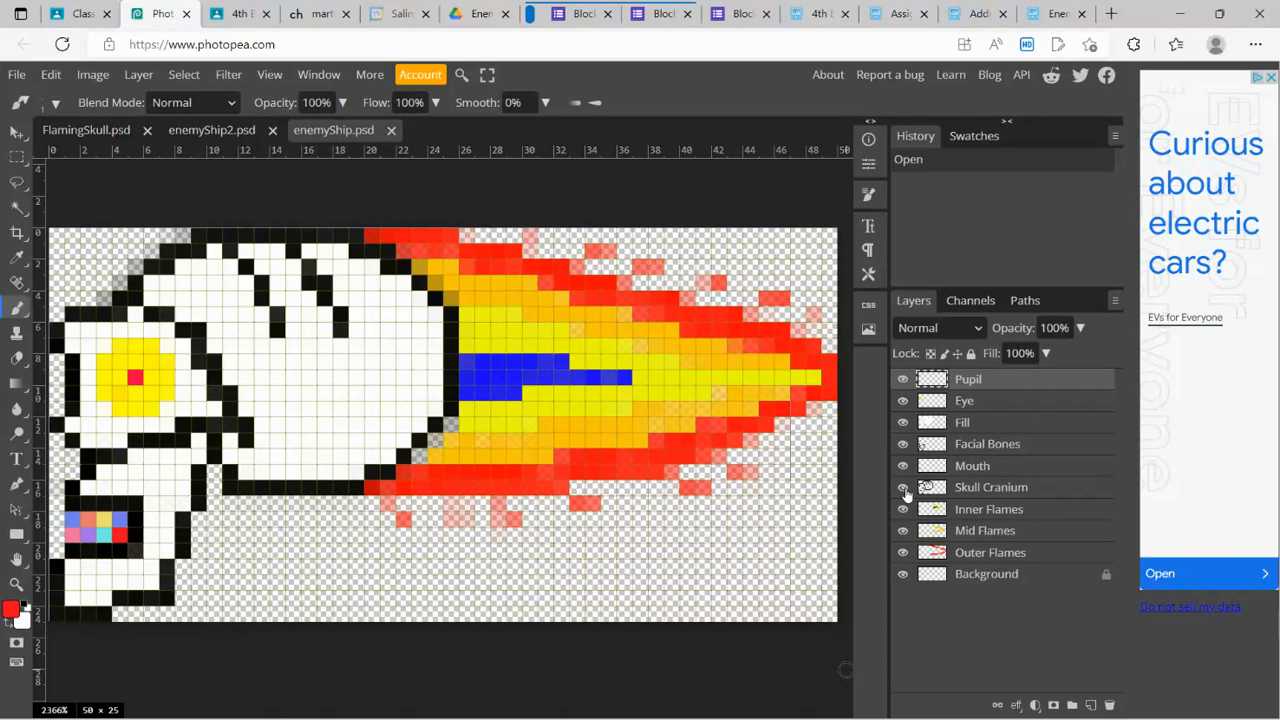
click(904, 488)
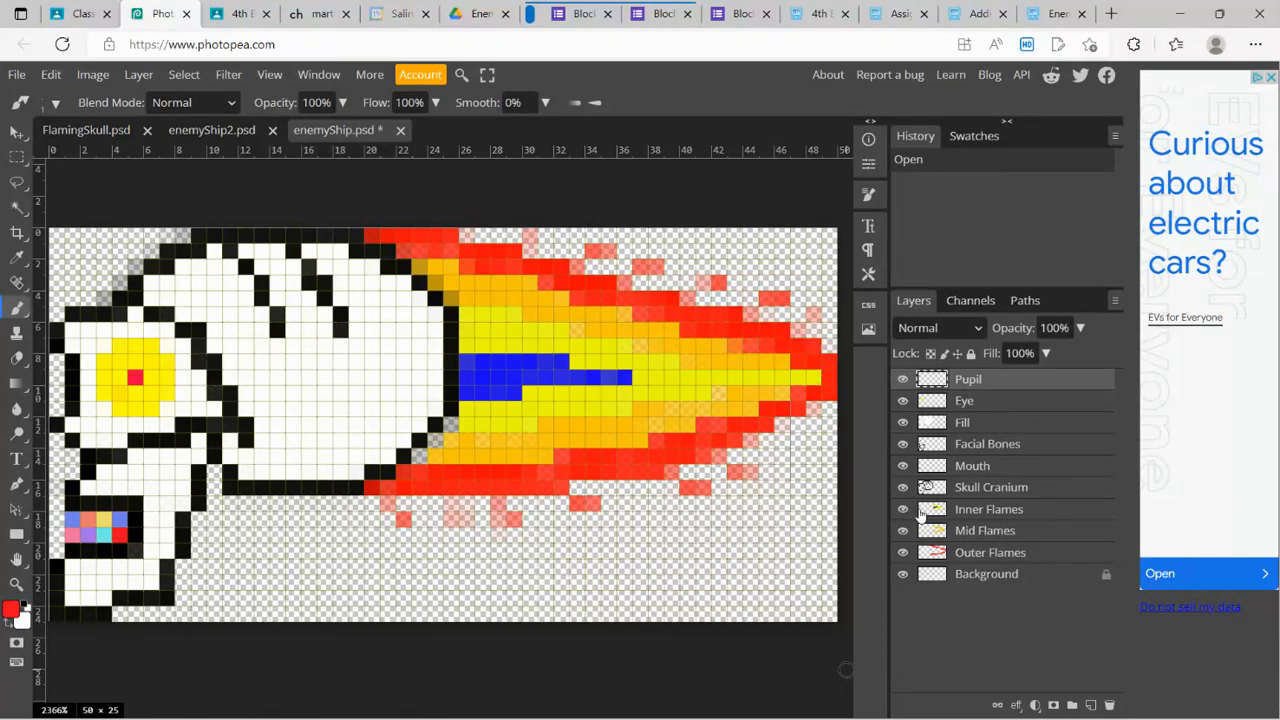
mouse_move(368, 318)
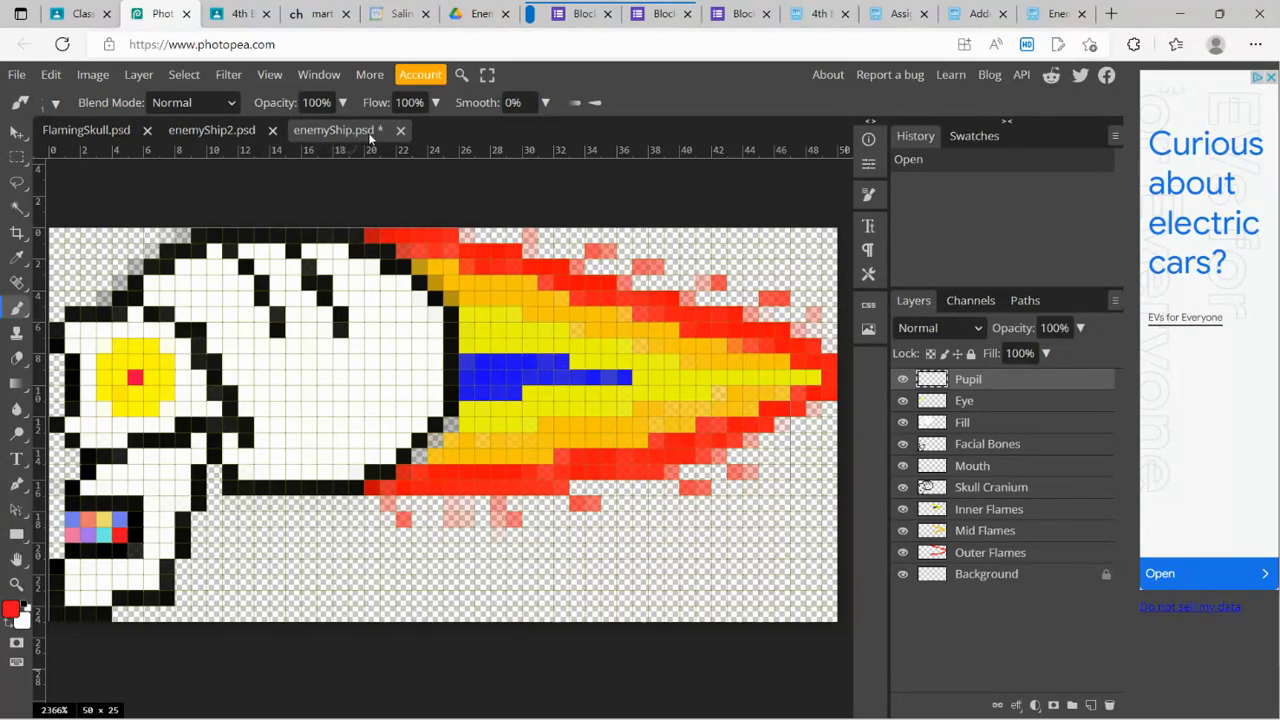
mouse_move(376, 138)
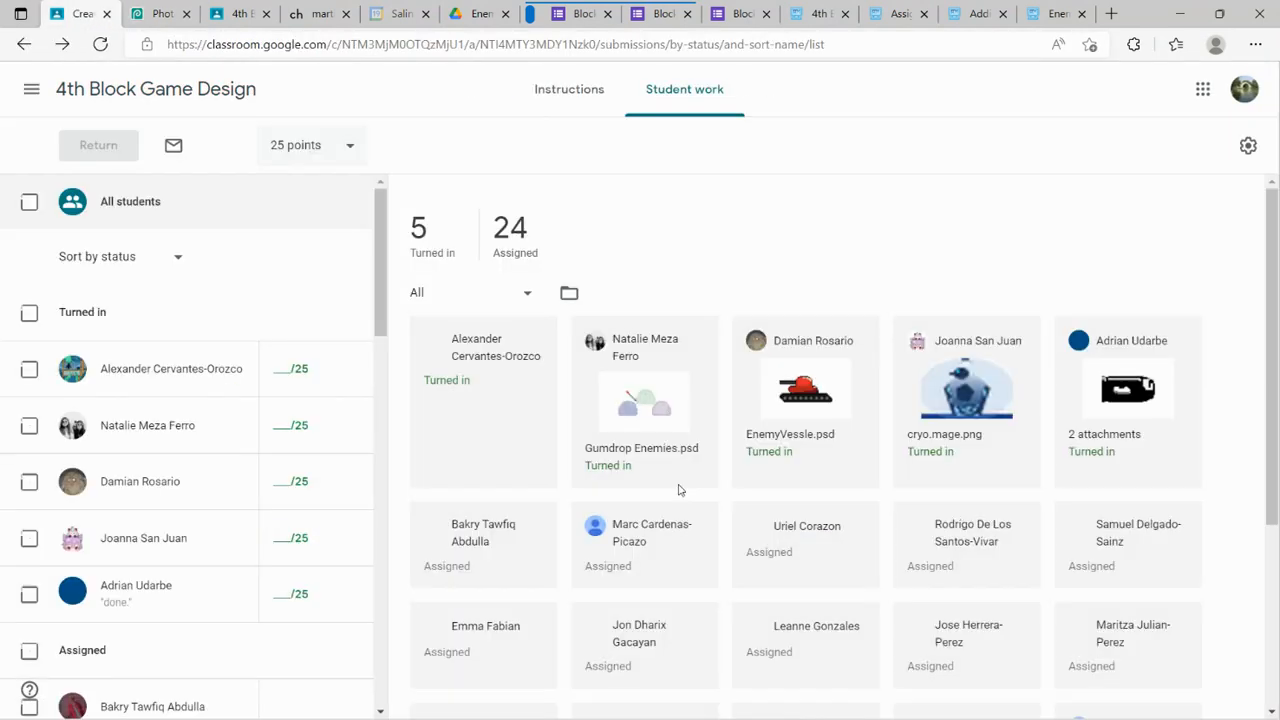
Read the Classroom assignment instructions and return to the Photopea editor
click(560, 88)
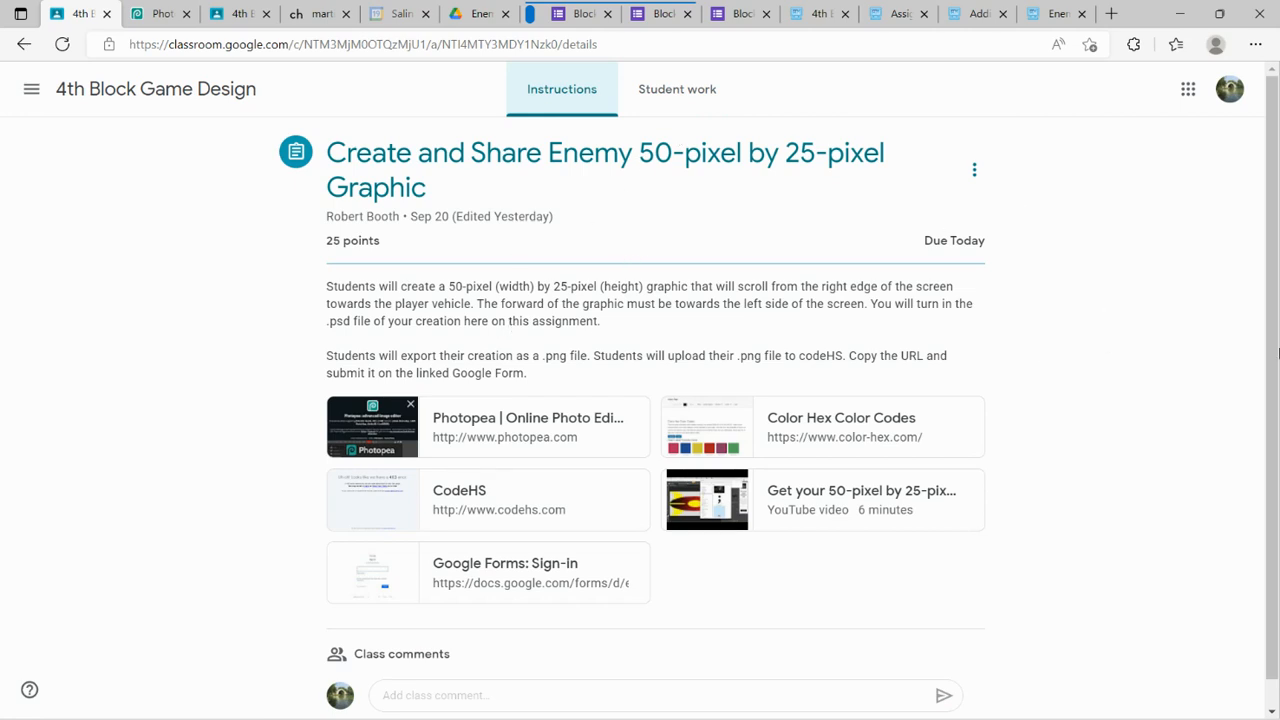
mouse_move(1136, 296)
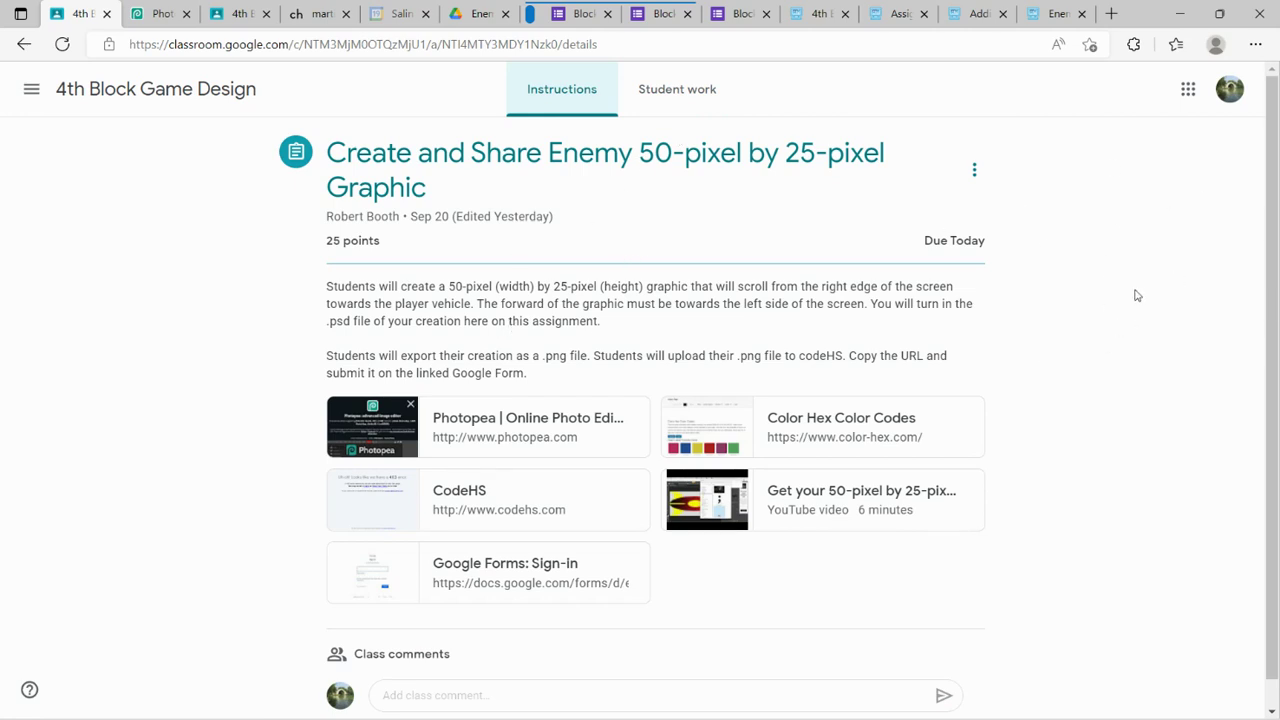
mouse_move(1128, 328)
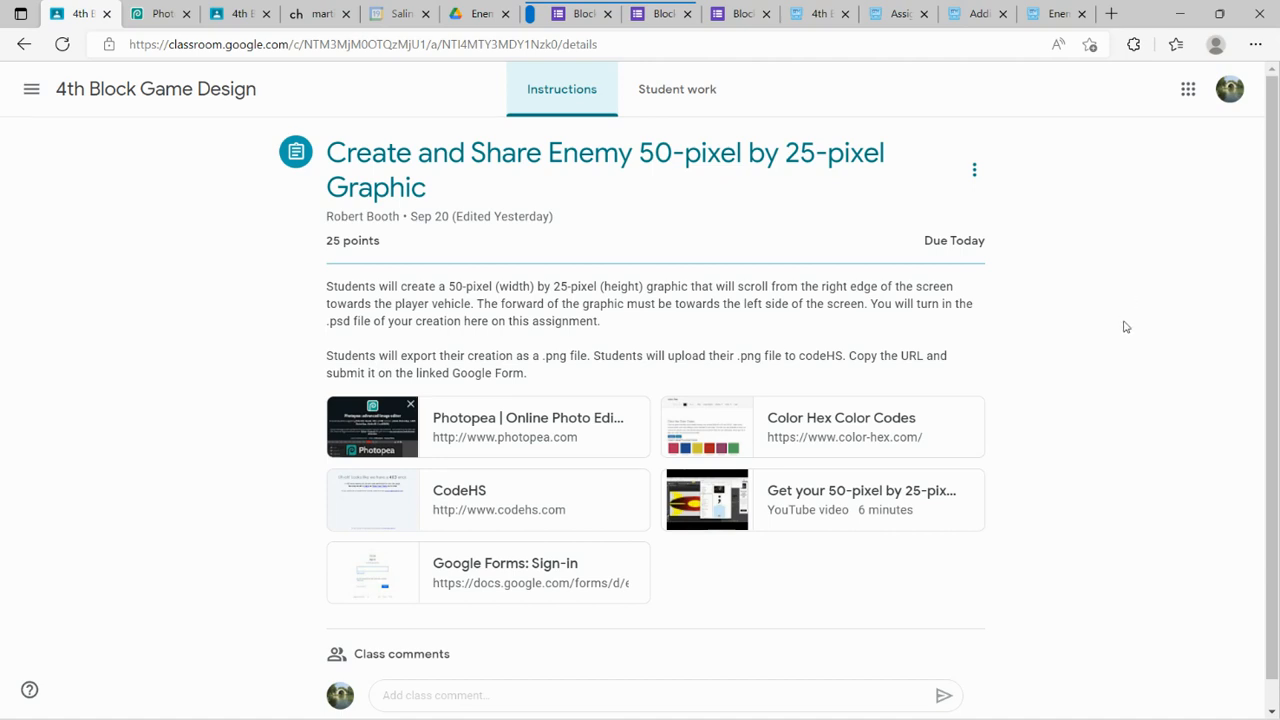
mouse_move(816, 190)
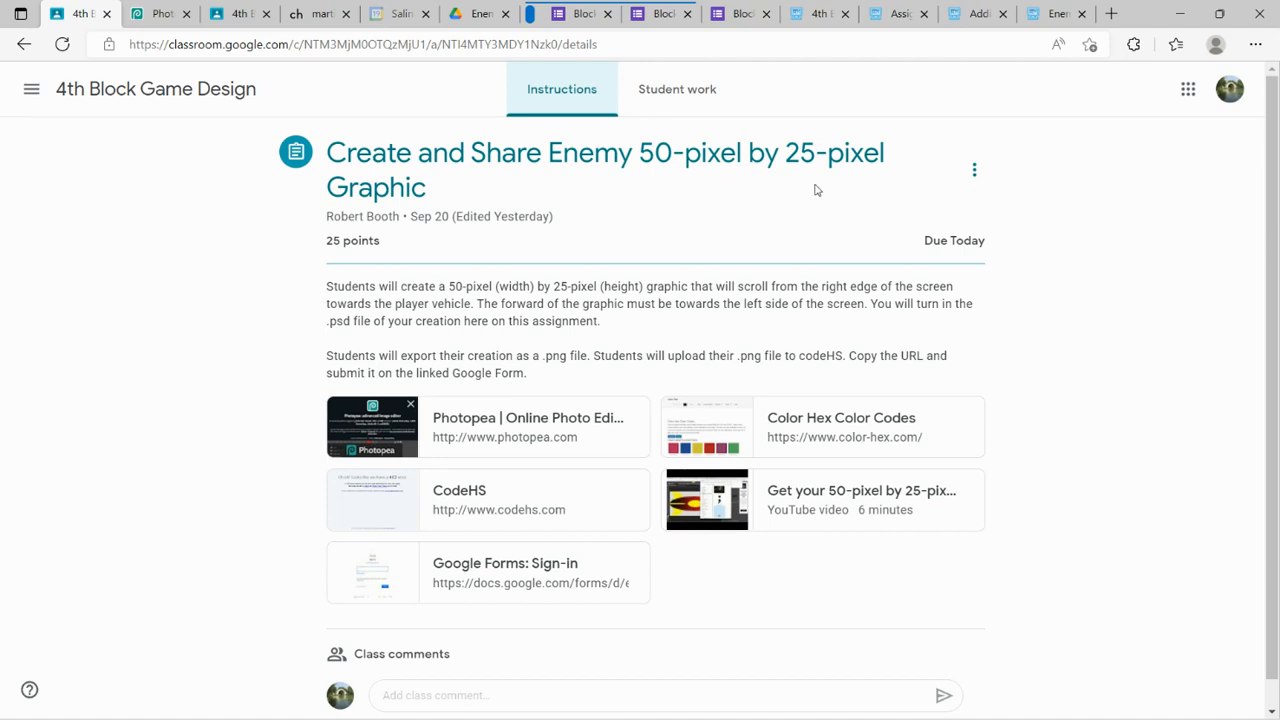
click(160, 12)
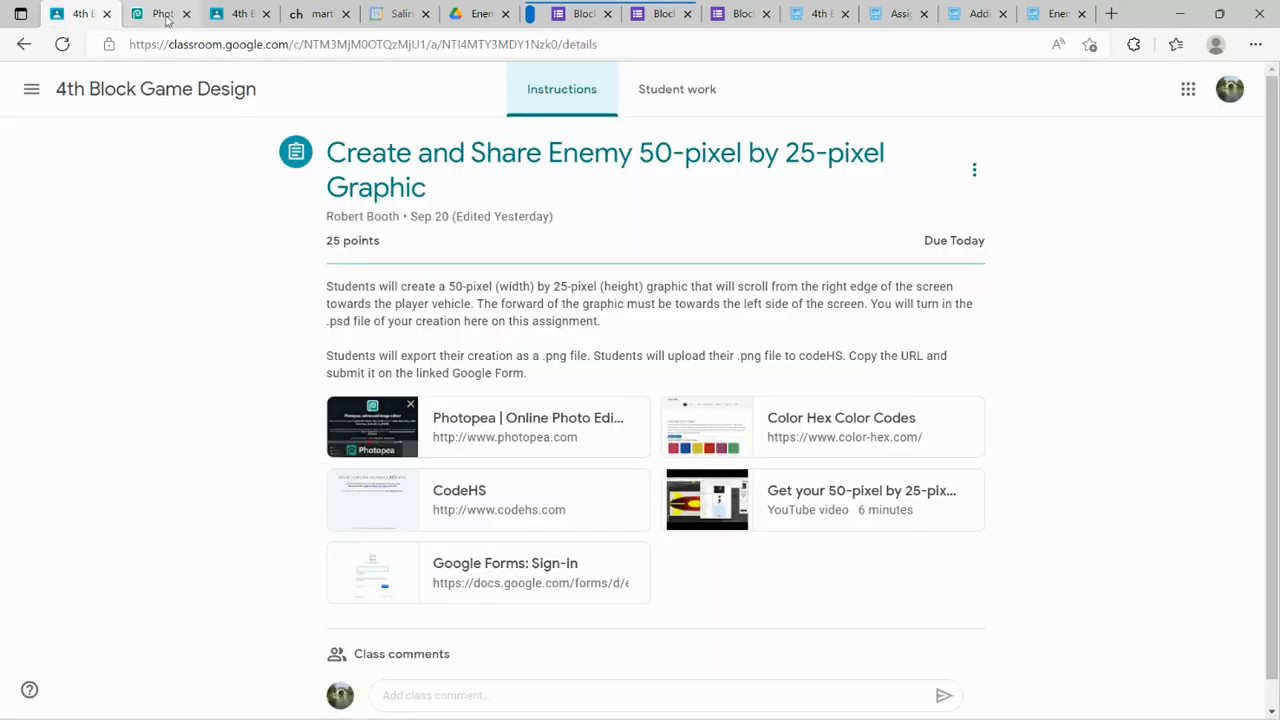
mouse_move(160, 12)
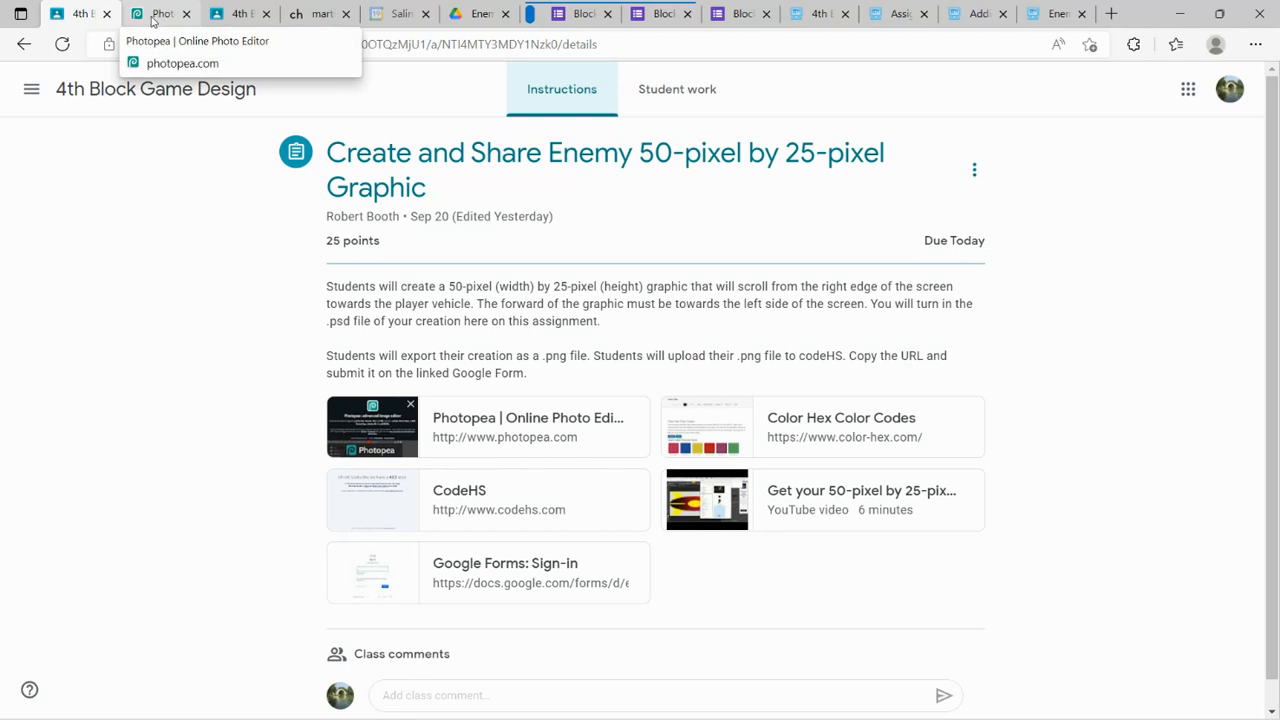
mouse_move(1144, 280)
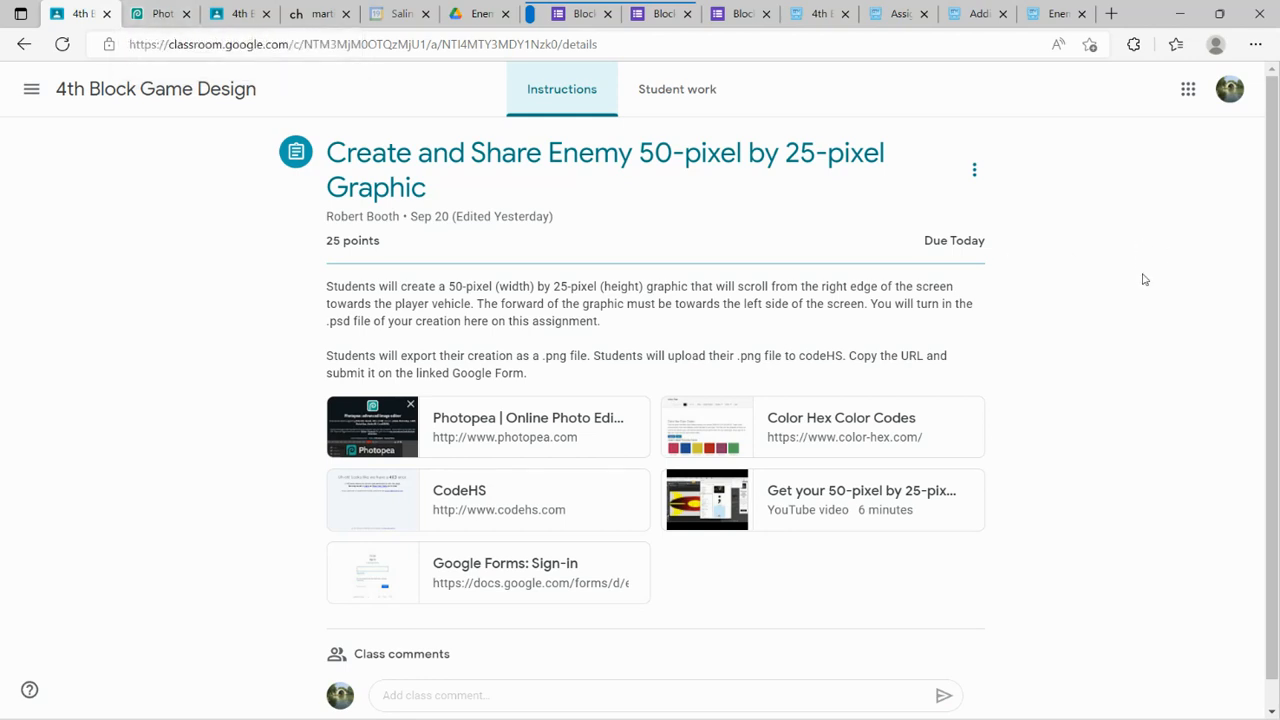
mouse_move(1140, 288)
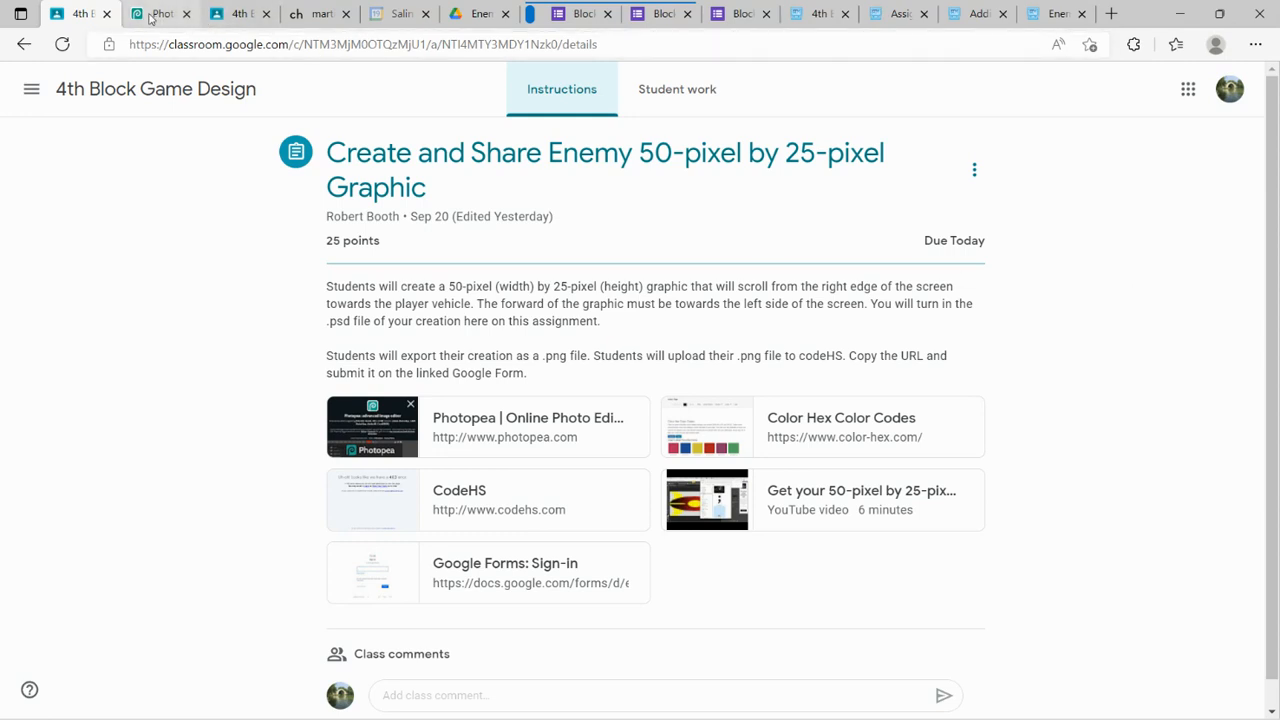
click(160, 12)
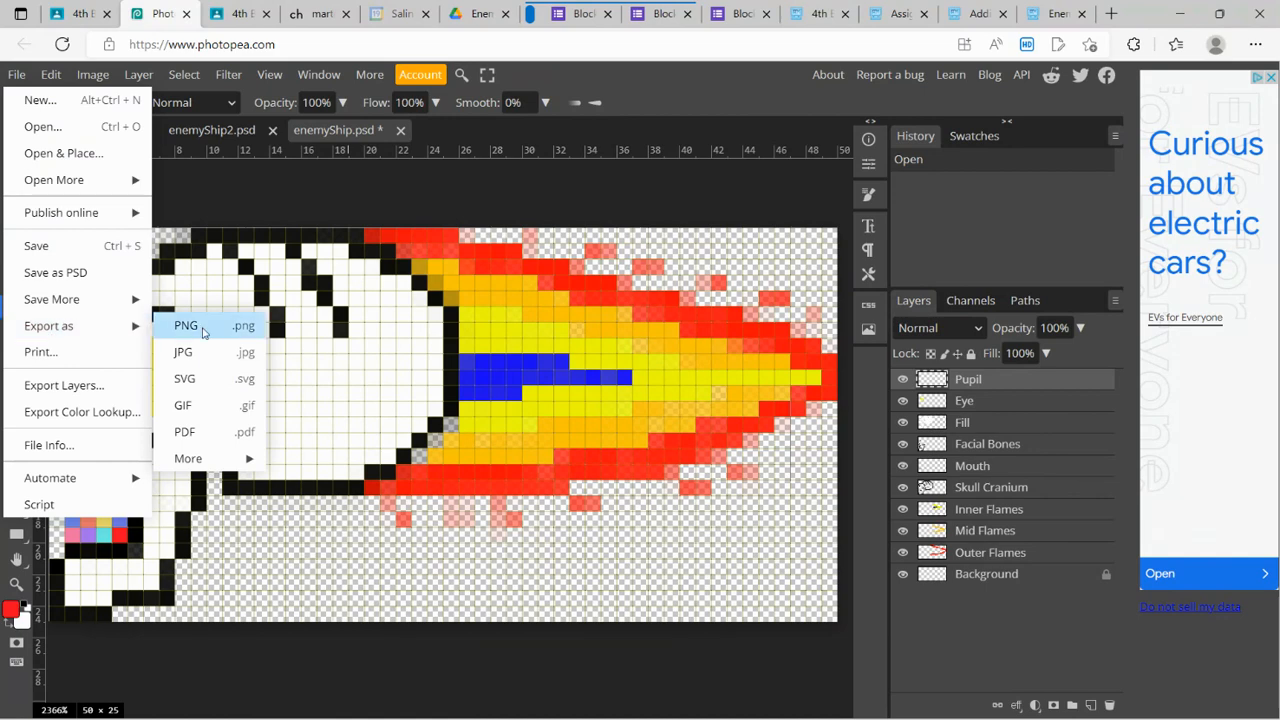
Export the skull artwork as a PNG named enemyShip1
click(186, 324)
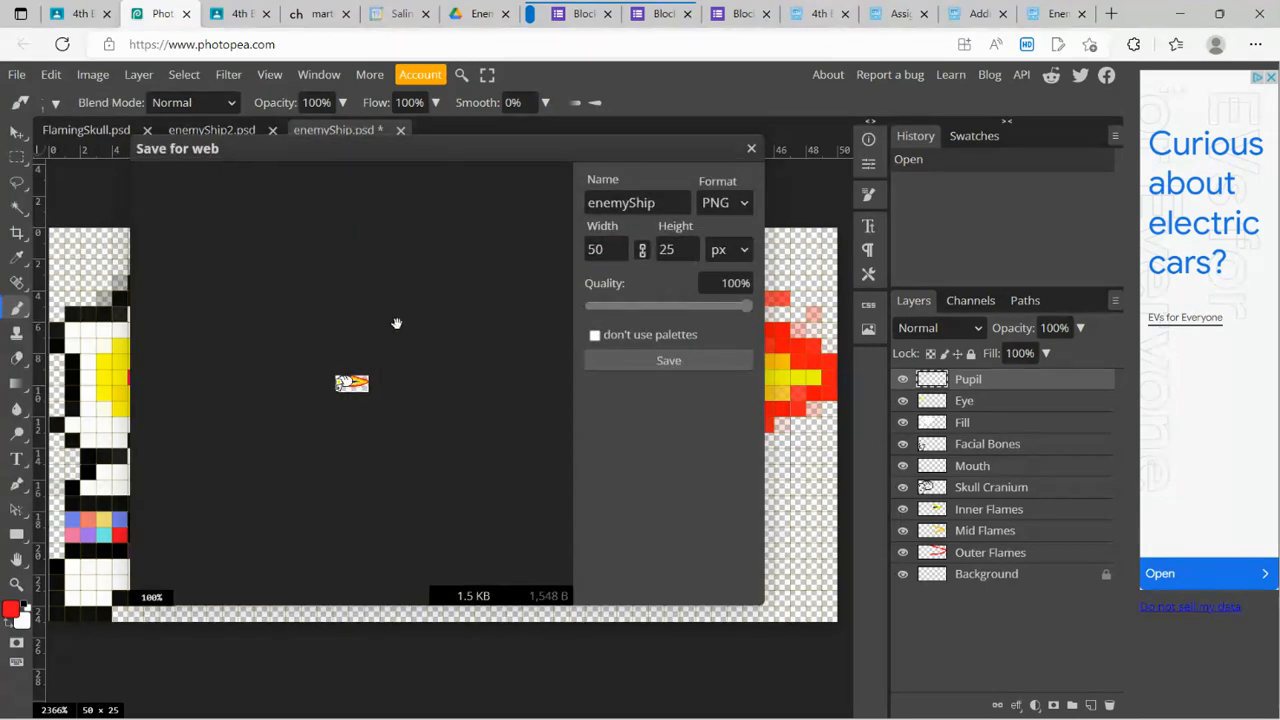
mouse_move(616, 192)
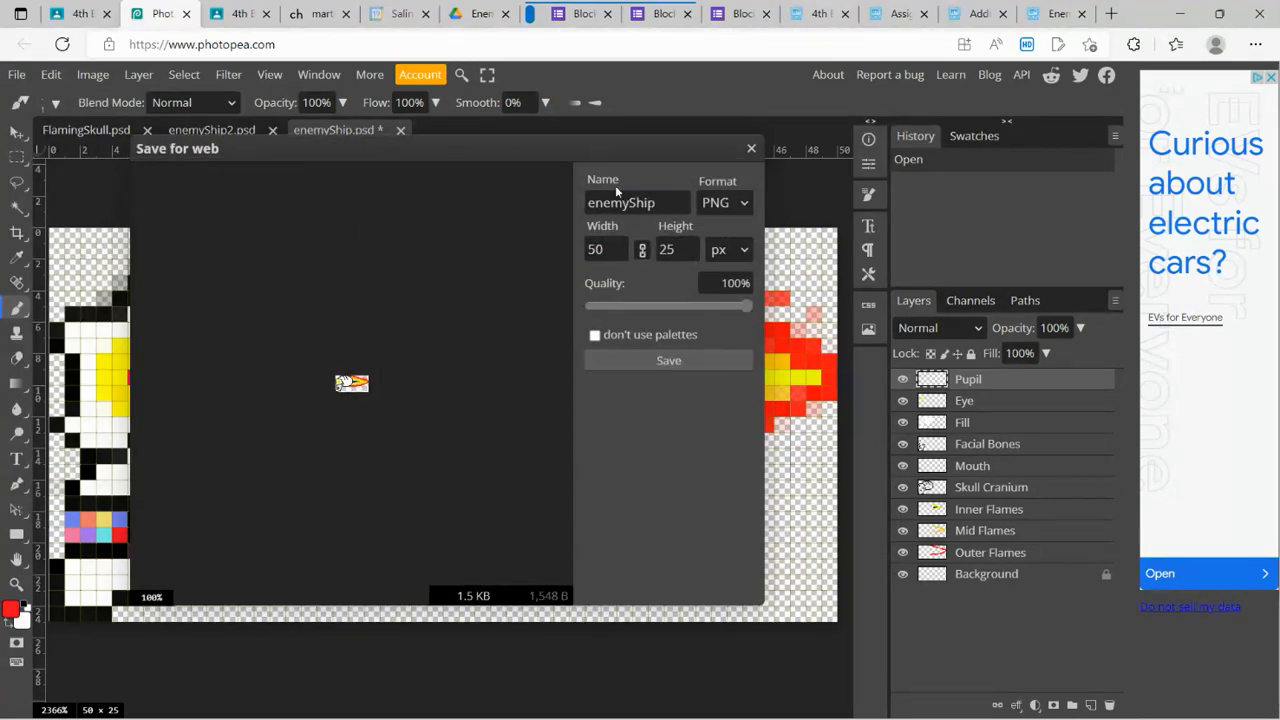
click(636, 202)
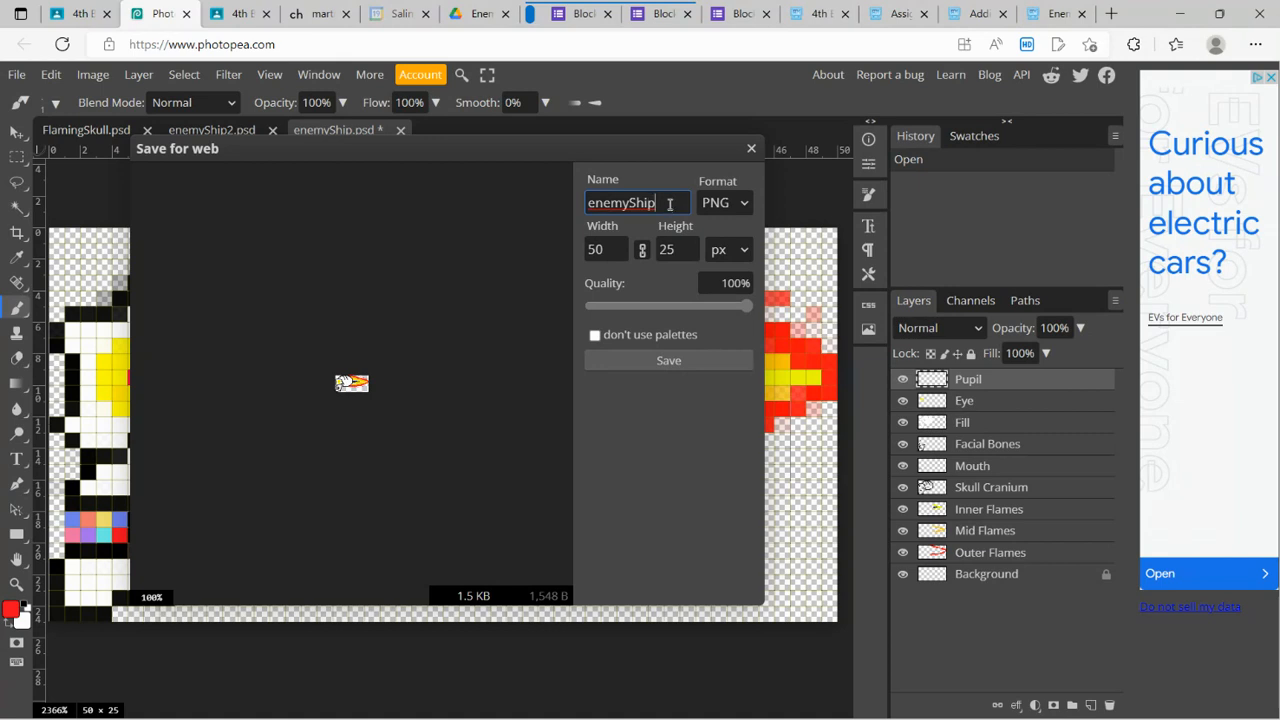
text(1)
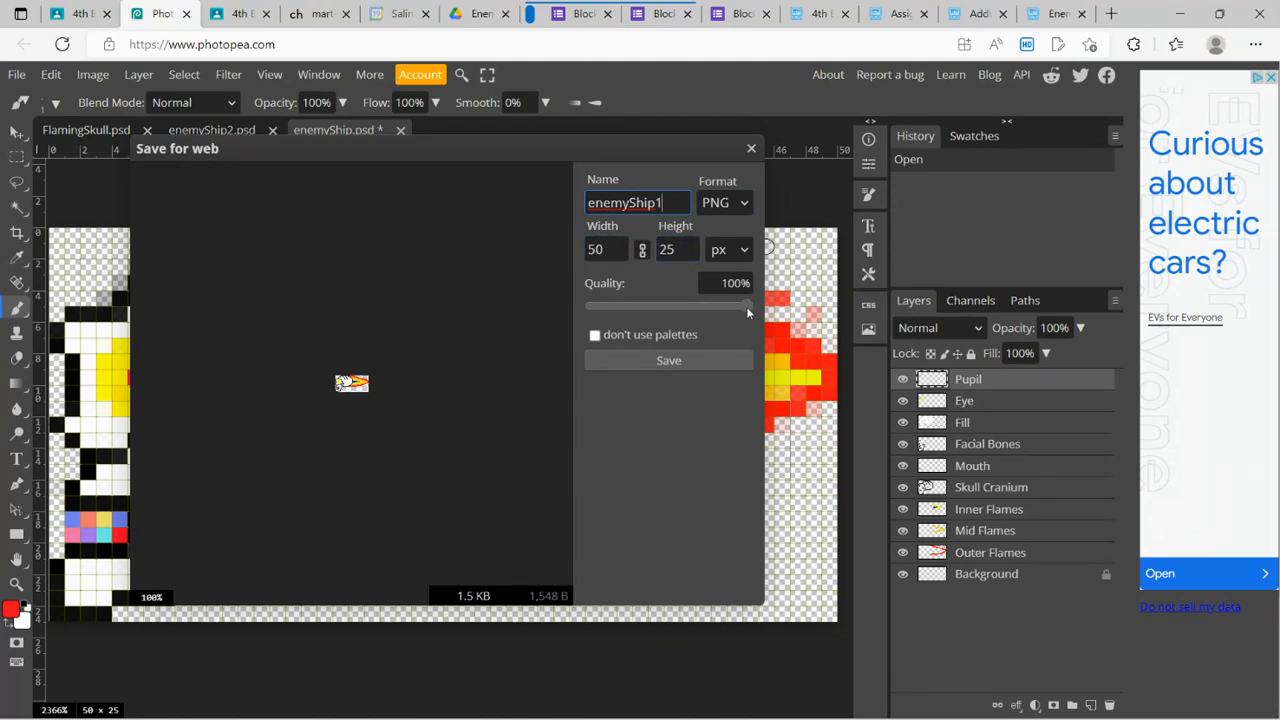
click(752, 148)
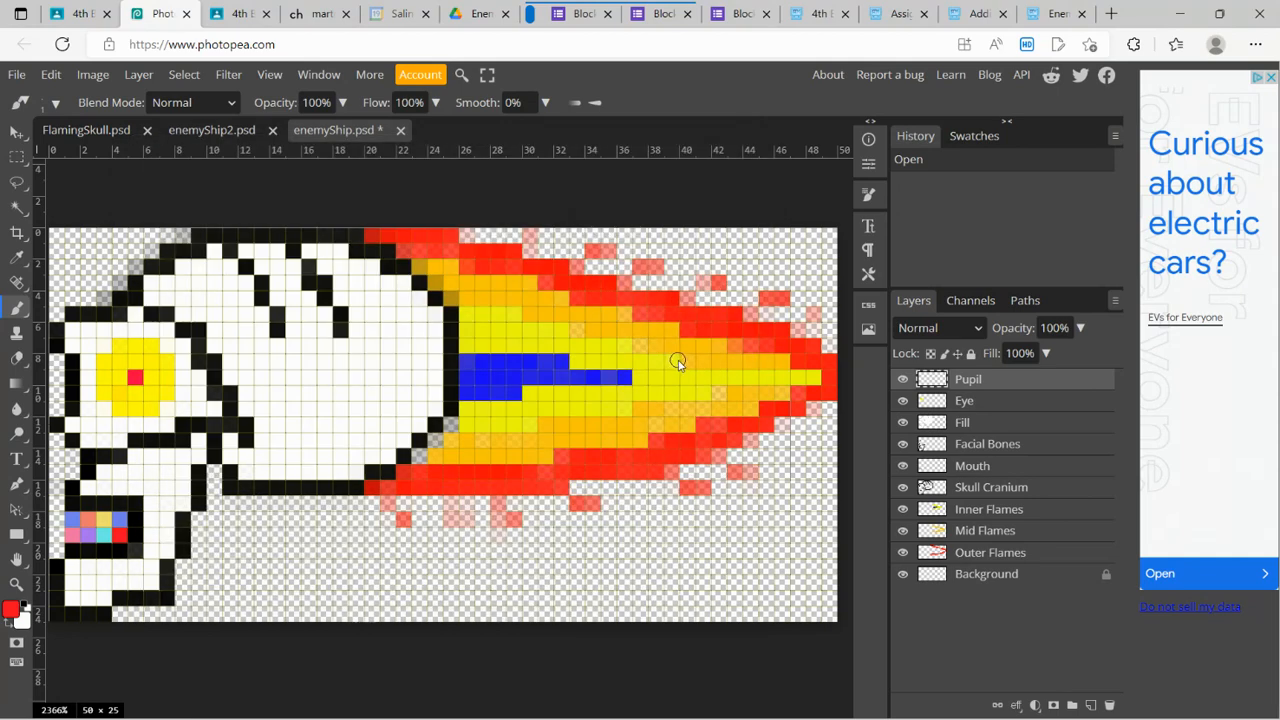
Bring up File Explorer with the Downloads folder showing enemyShip1.png
click(1176, 44)
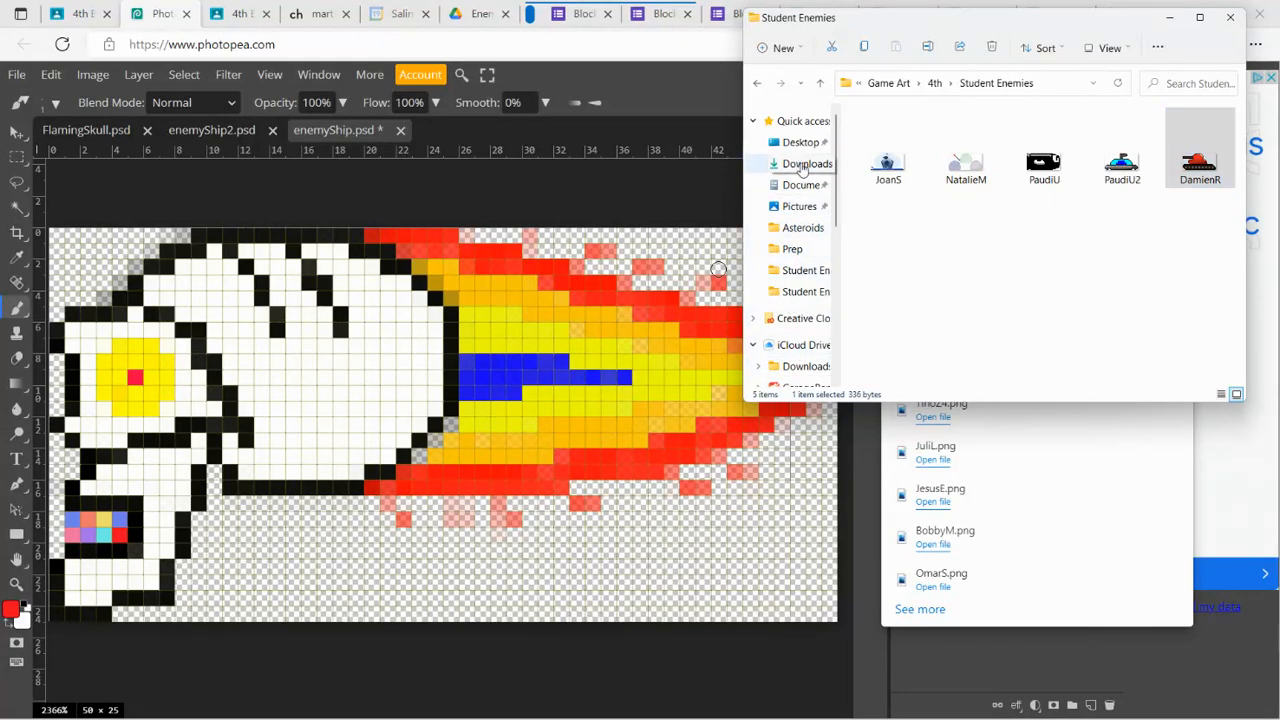
click(808, 164)
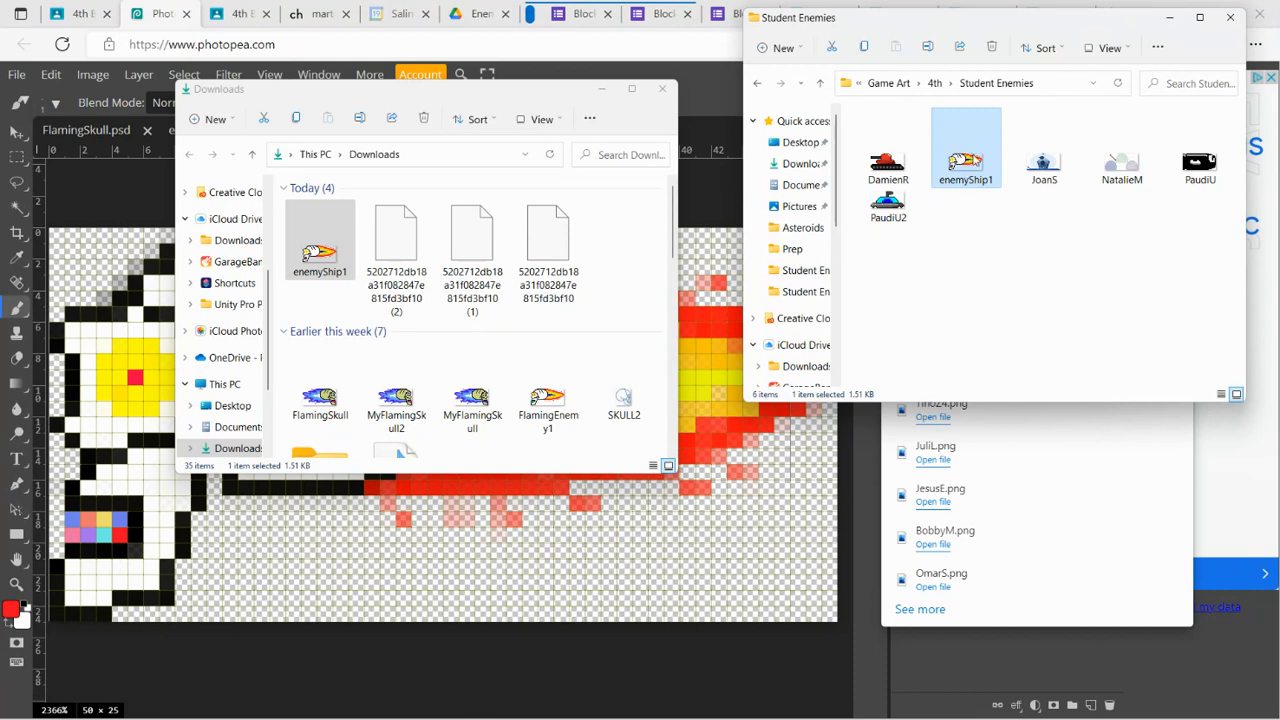
mouse_move(964, 160)
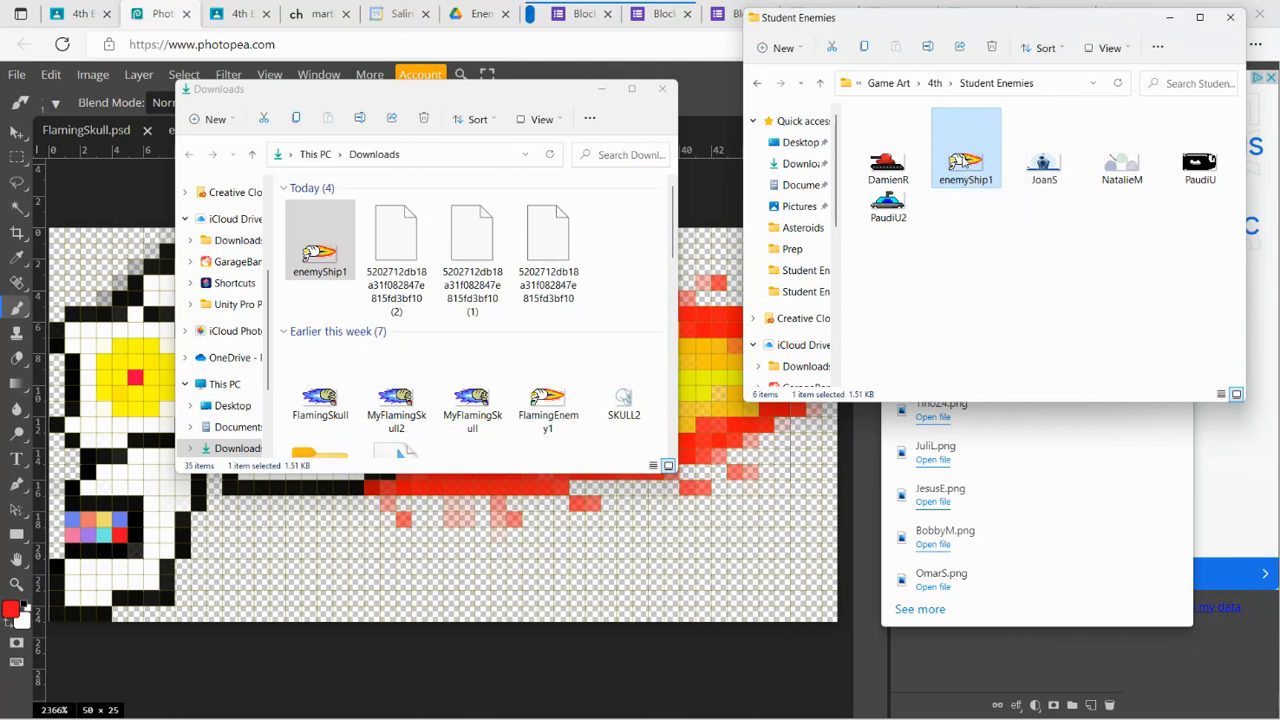
mouse_move(964, 150)
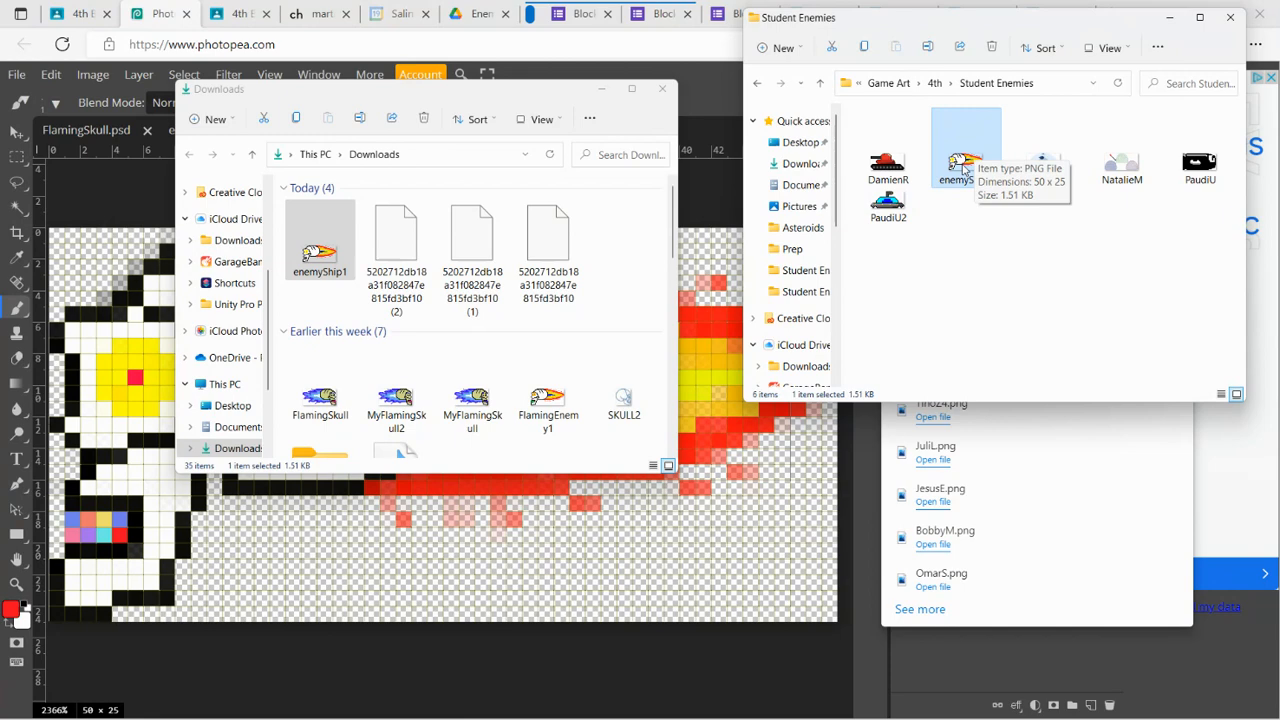
Bring the enemy submission Google Form to the front
click(70, 12)
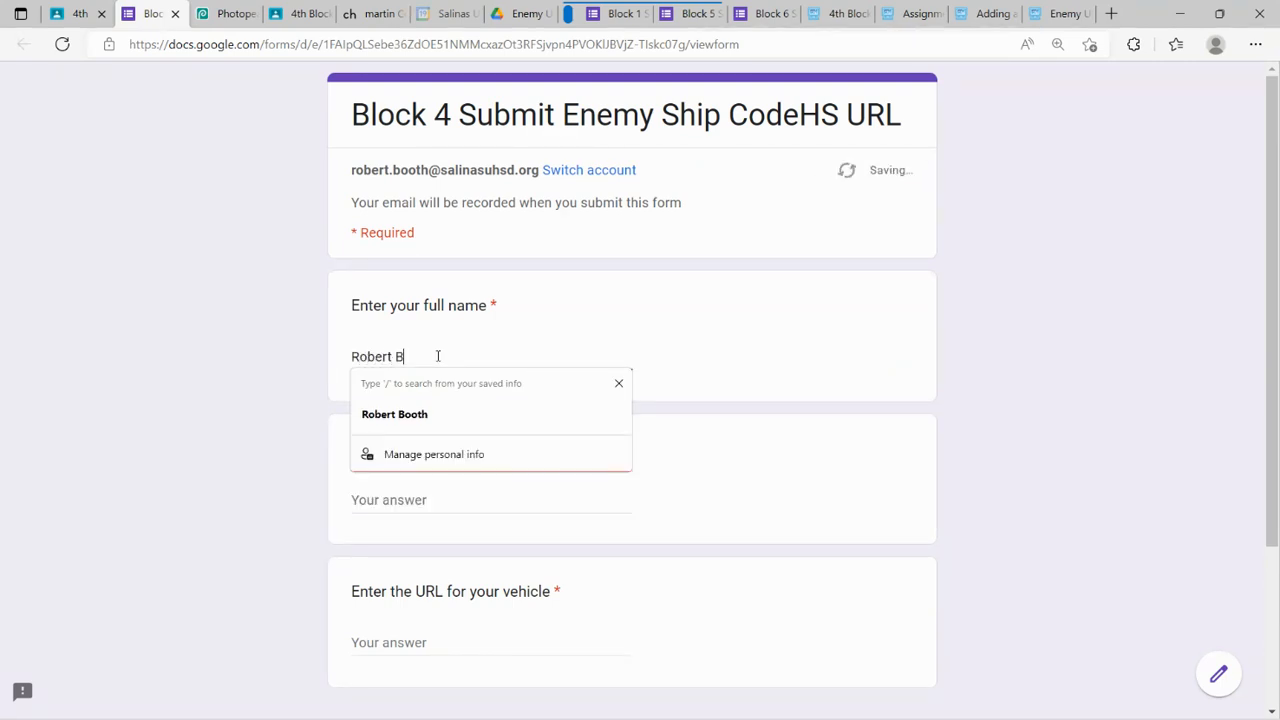
Fill in the full name and vehicle name 'Enemy Skull 1', then move to CodeHS
click(394, 414)
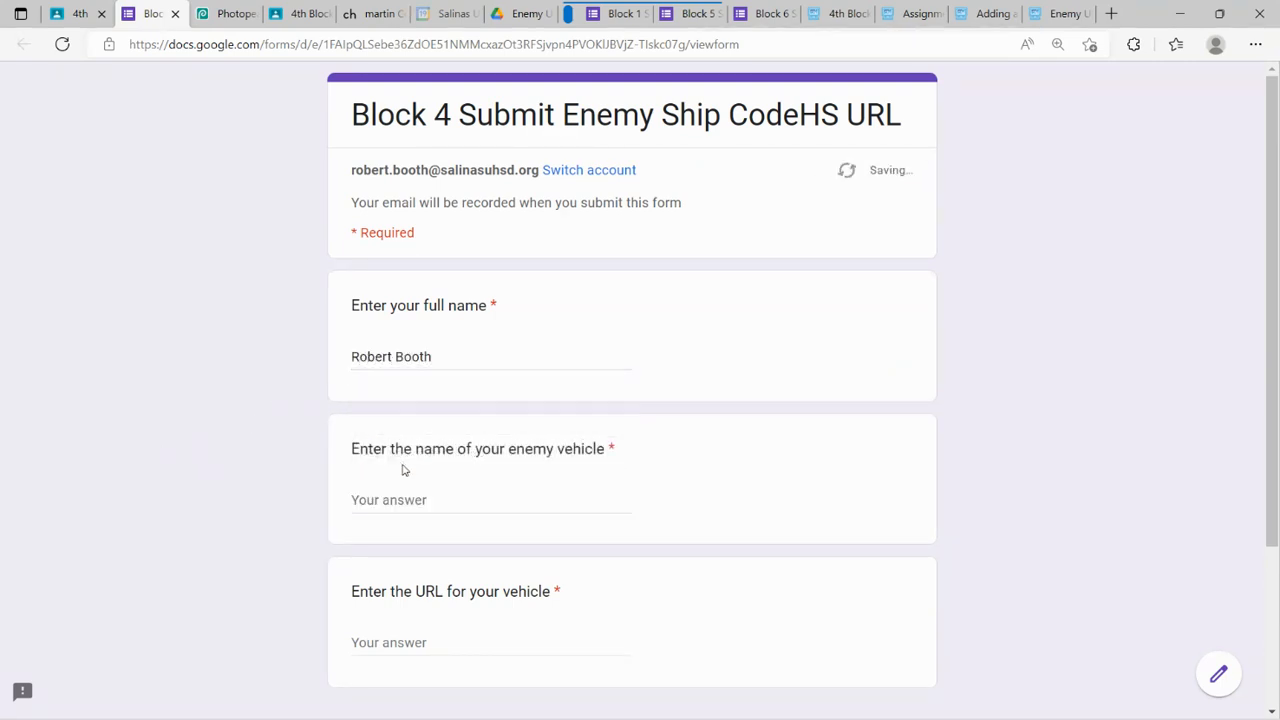
text(Enemy)
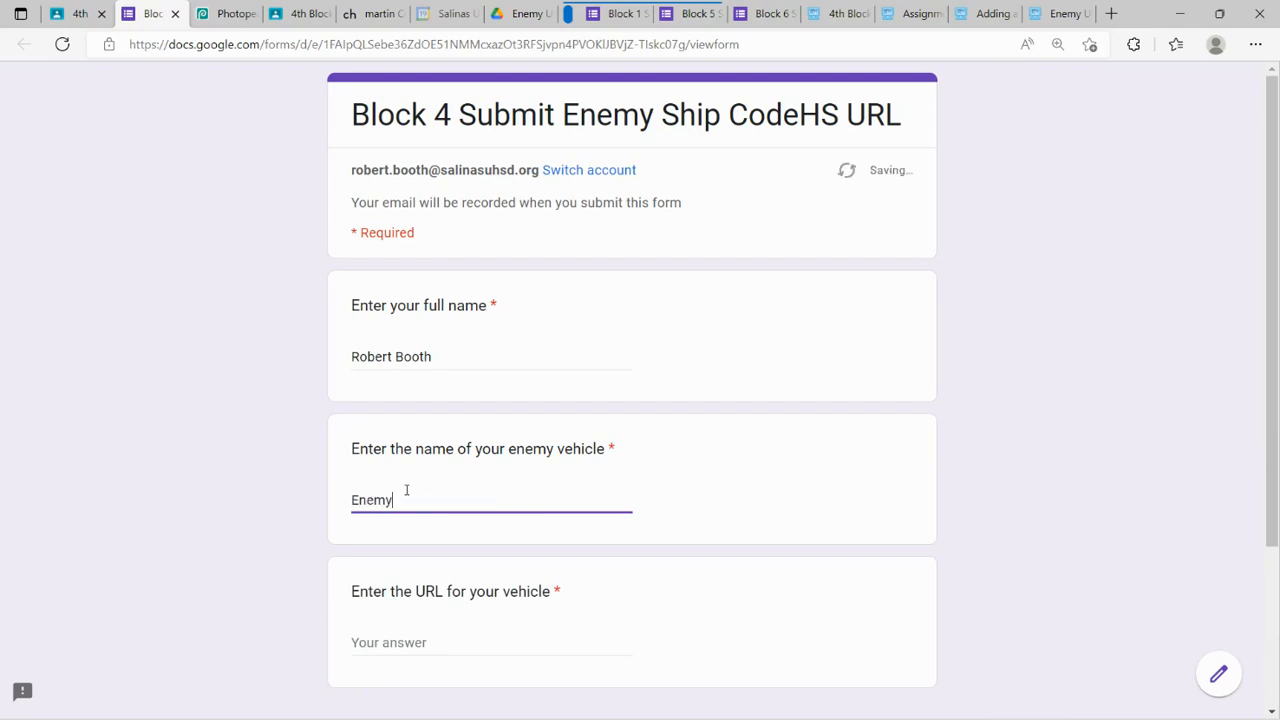
text(Skull)
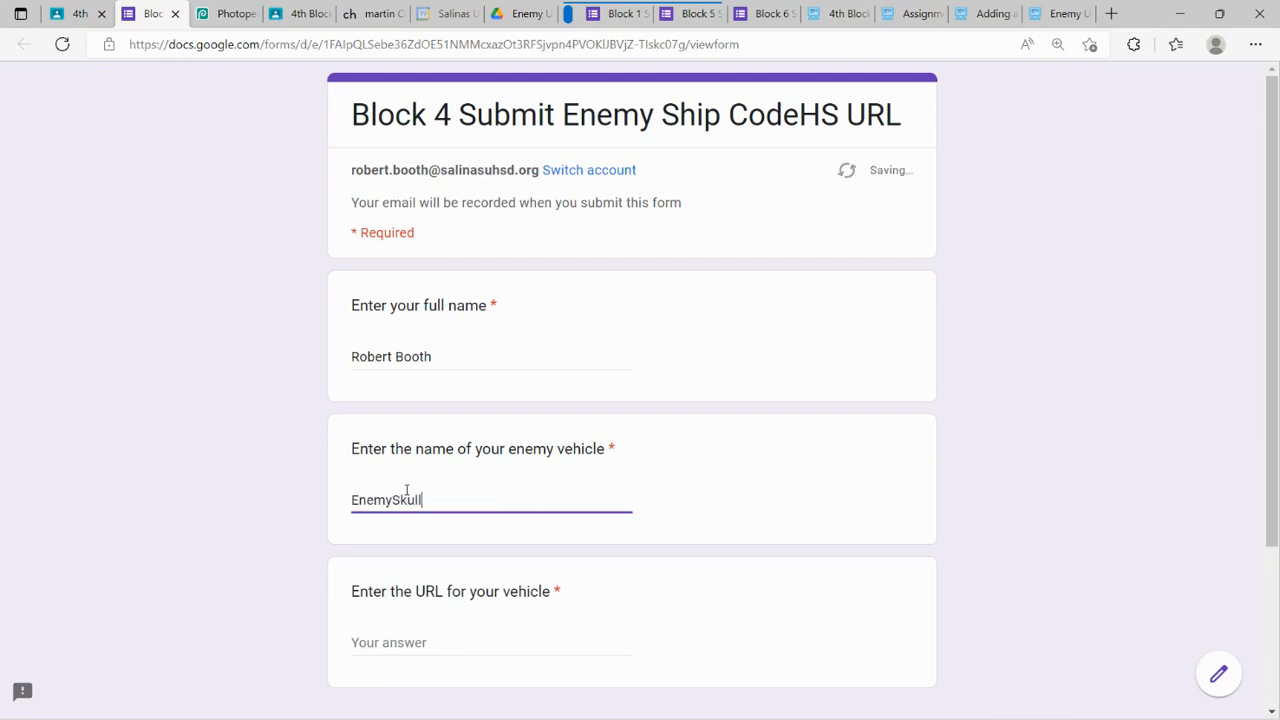
key(Backspace)
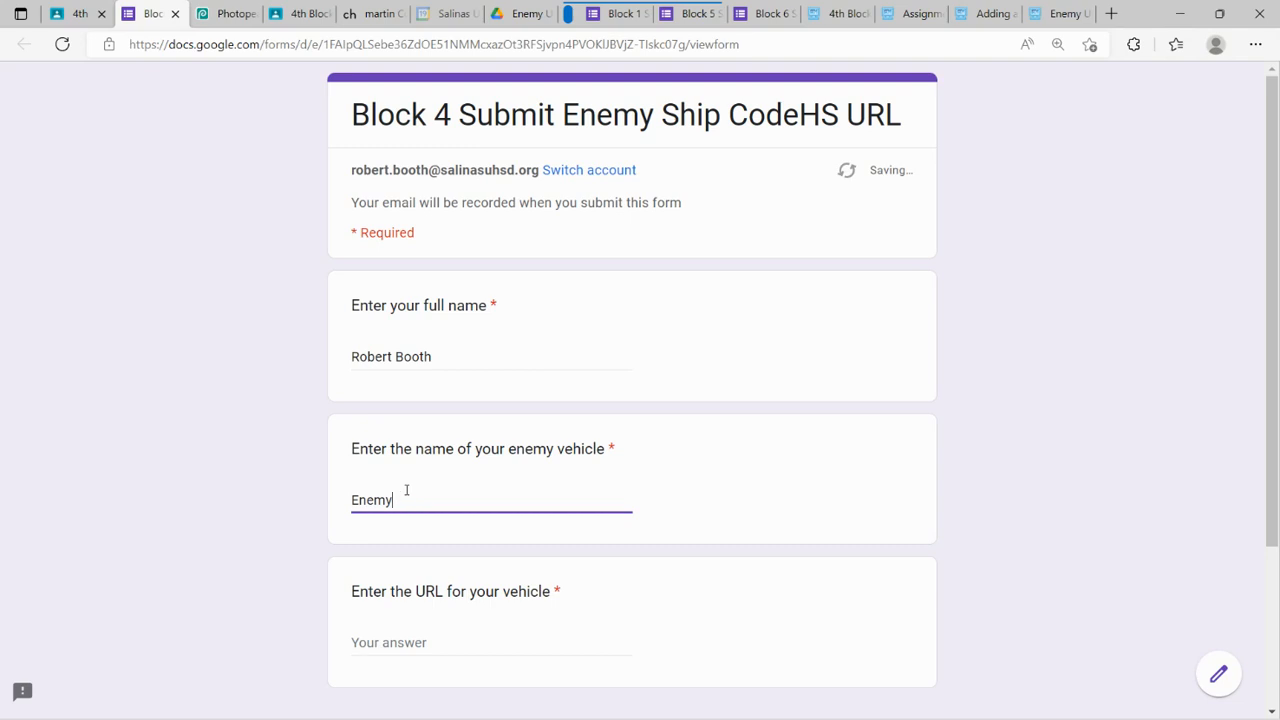
text(Skull 1)
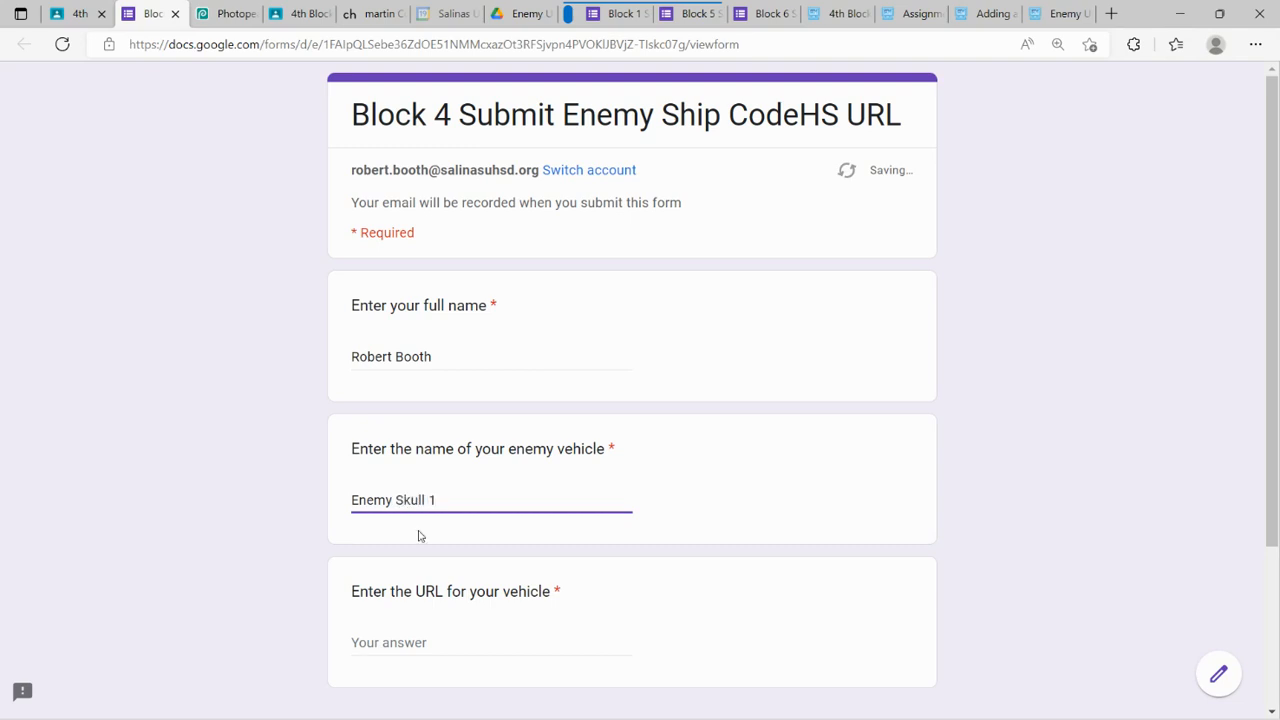
click(490, 642)
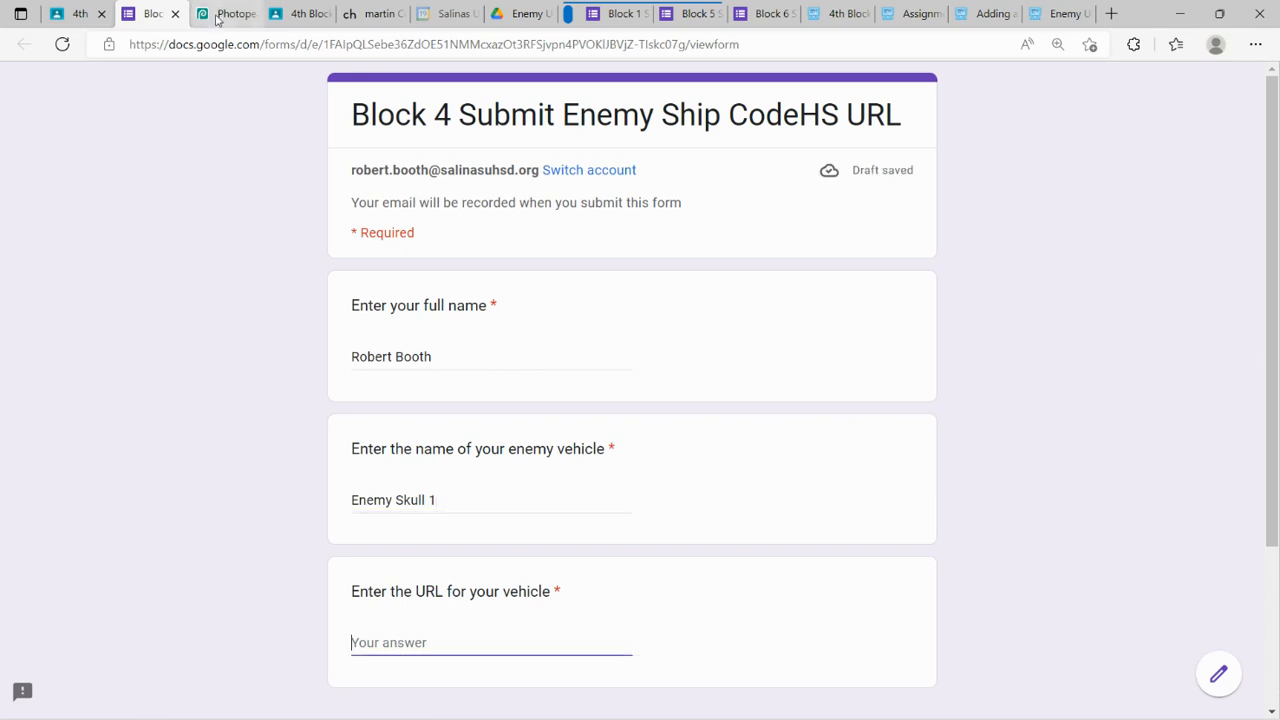
click(1056, 12)
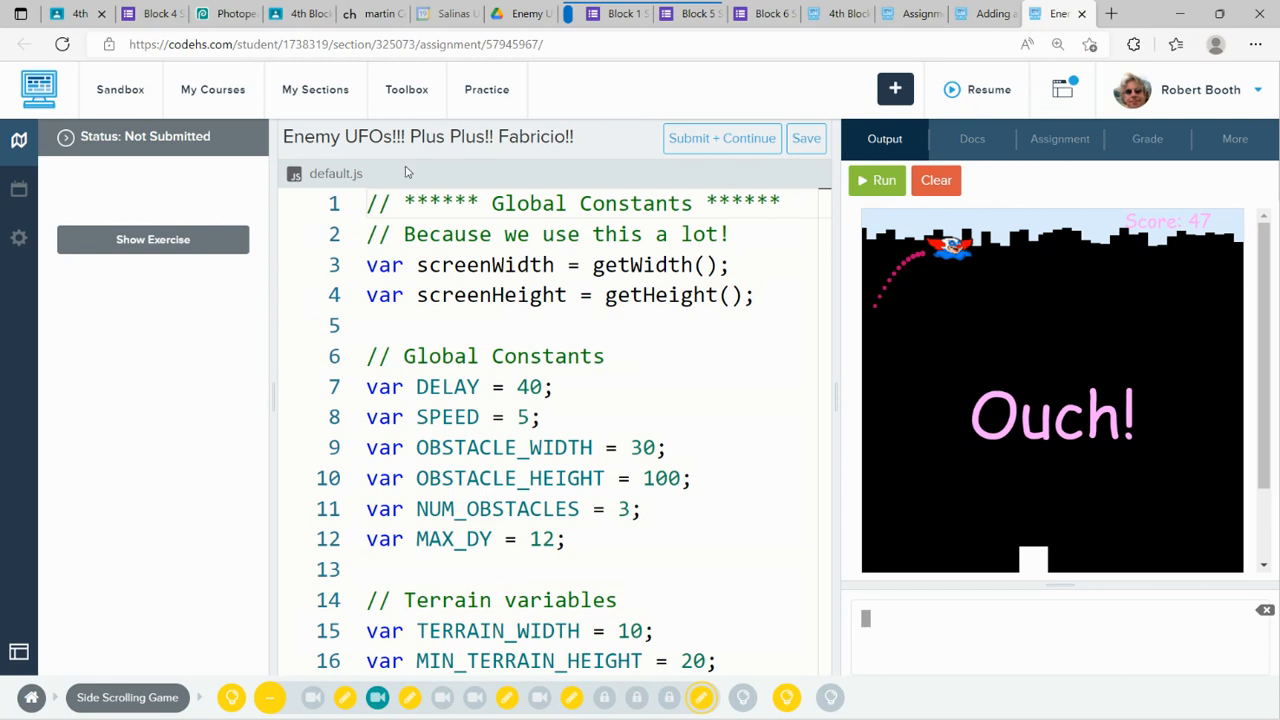
mouse_move(1260, 172)
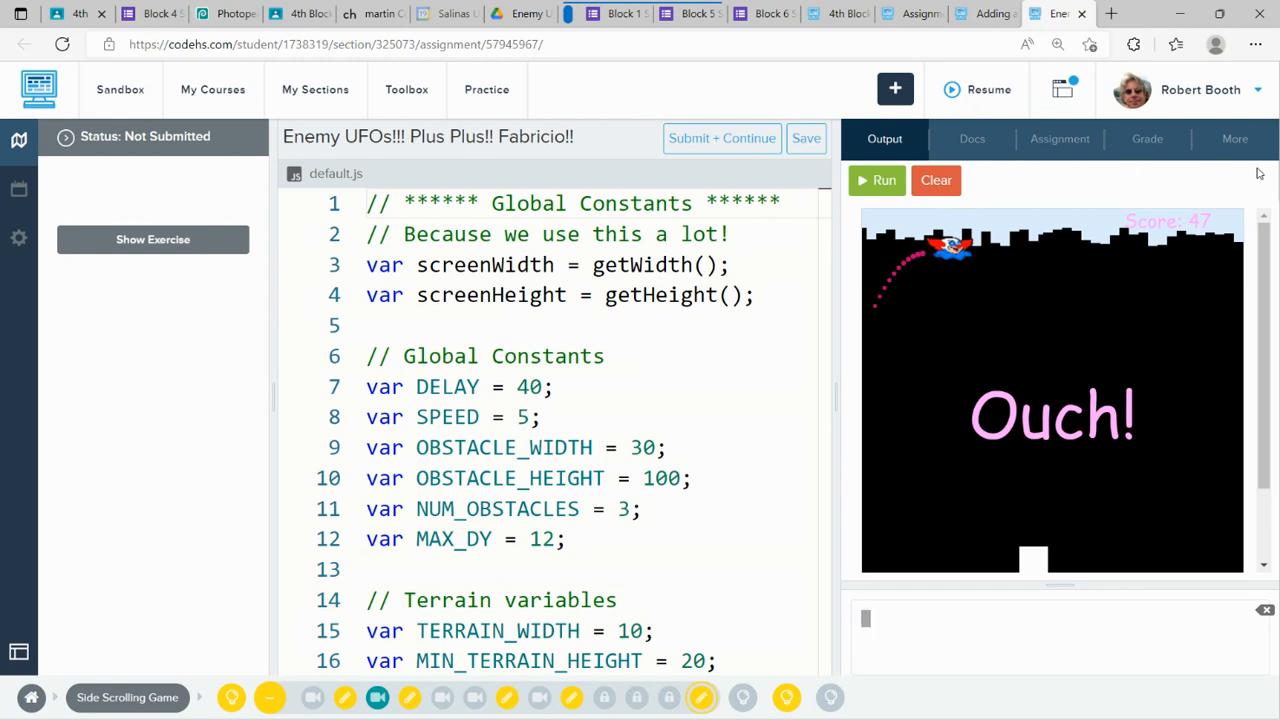
Upload enemyShip1 from 4th > Student Enemies to the CodeHS project
click(1234, 138)
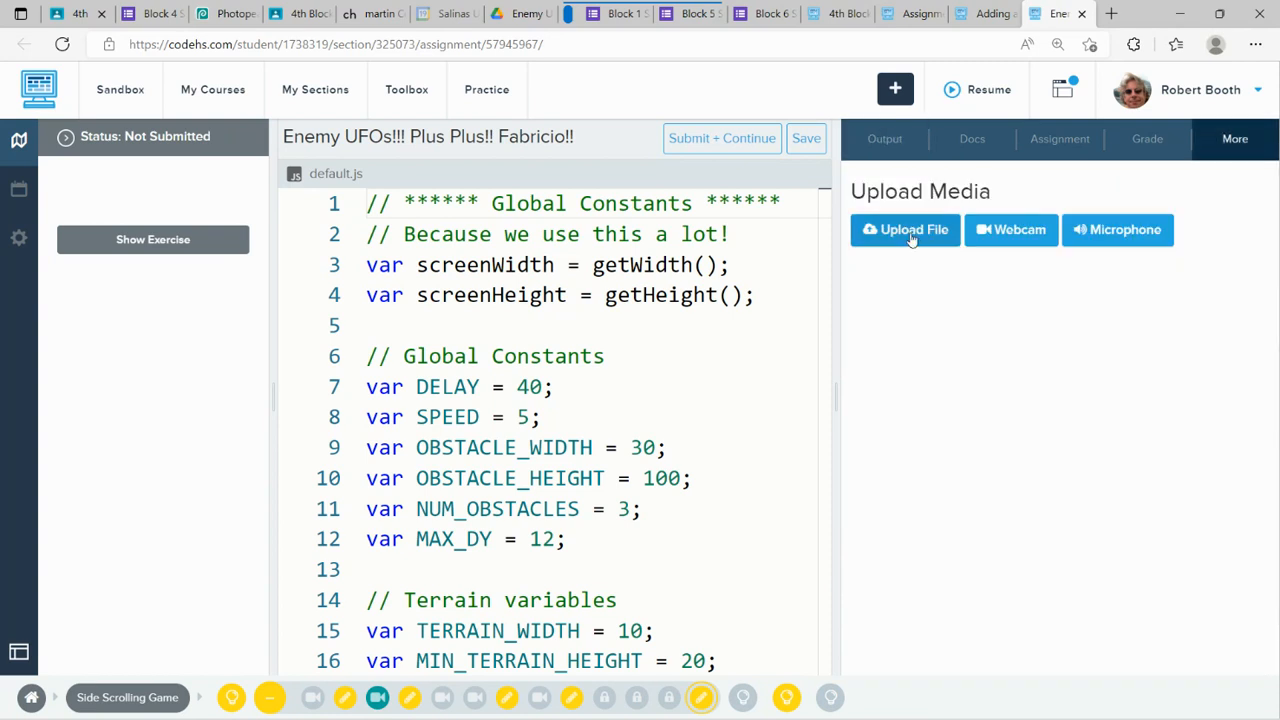
click(904, 228)
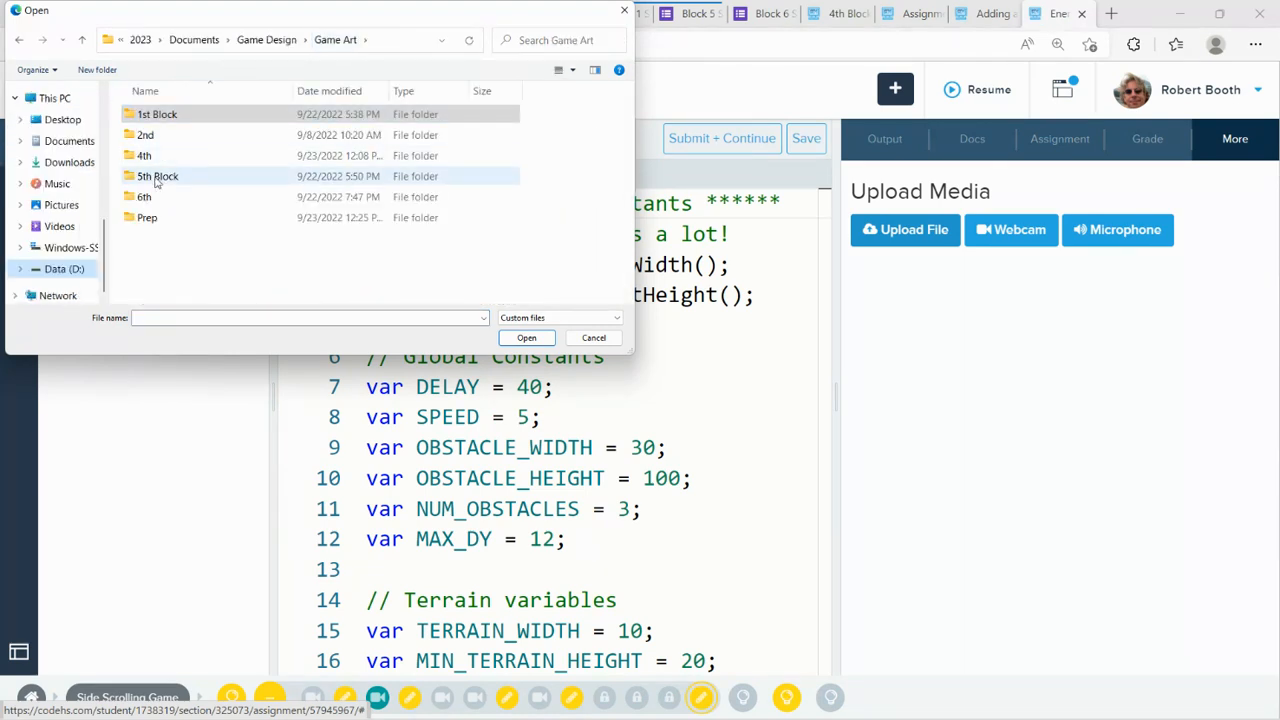
double_click(144, 156)
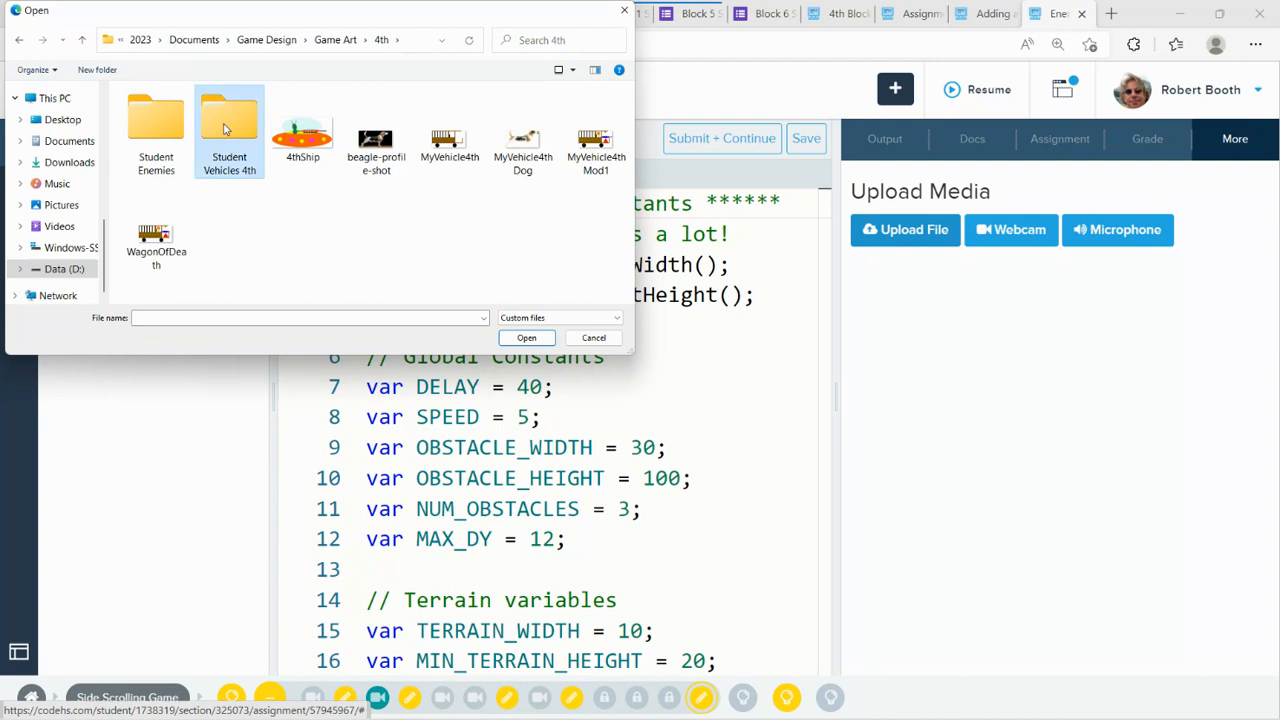
double_click(156, 120)
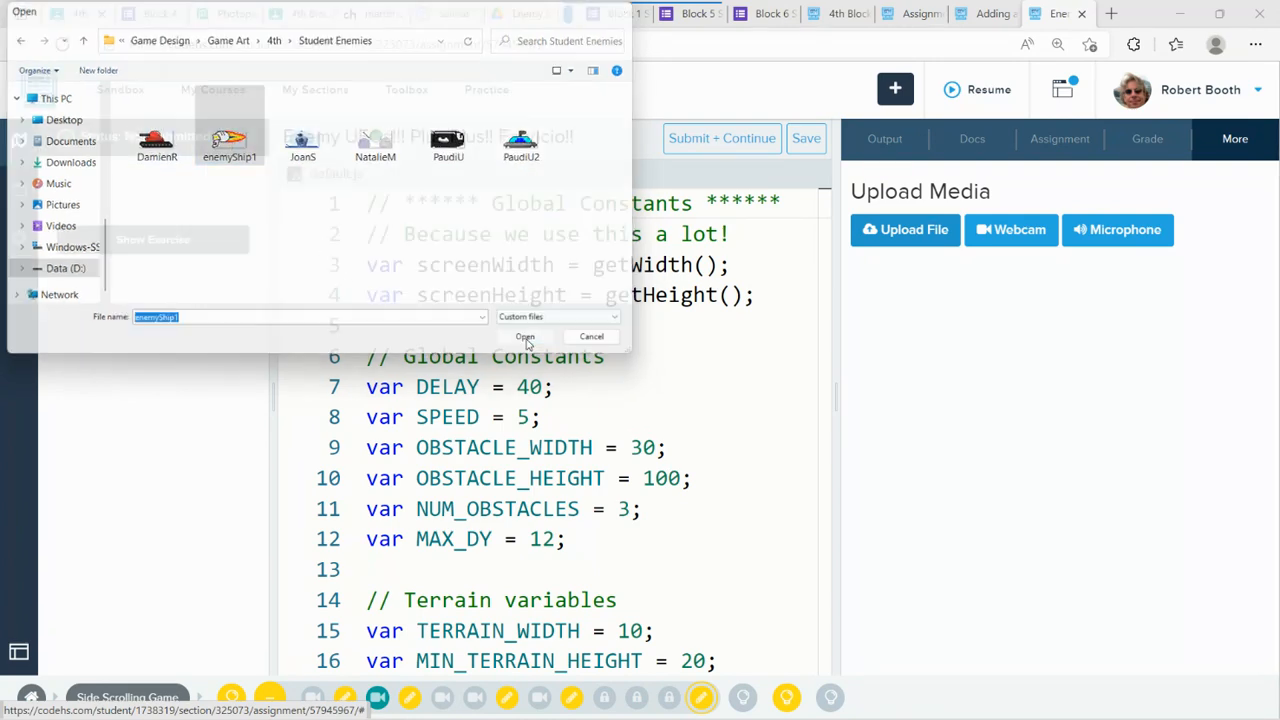
click(524, 336)
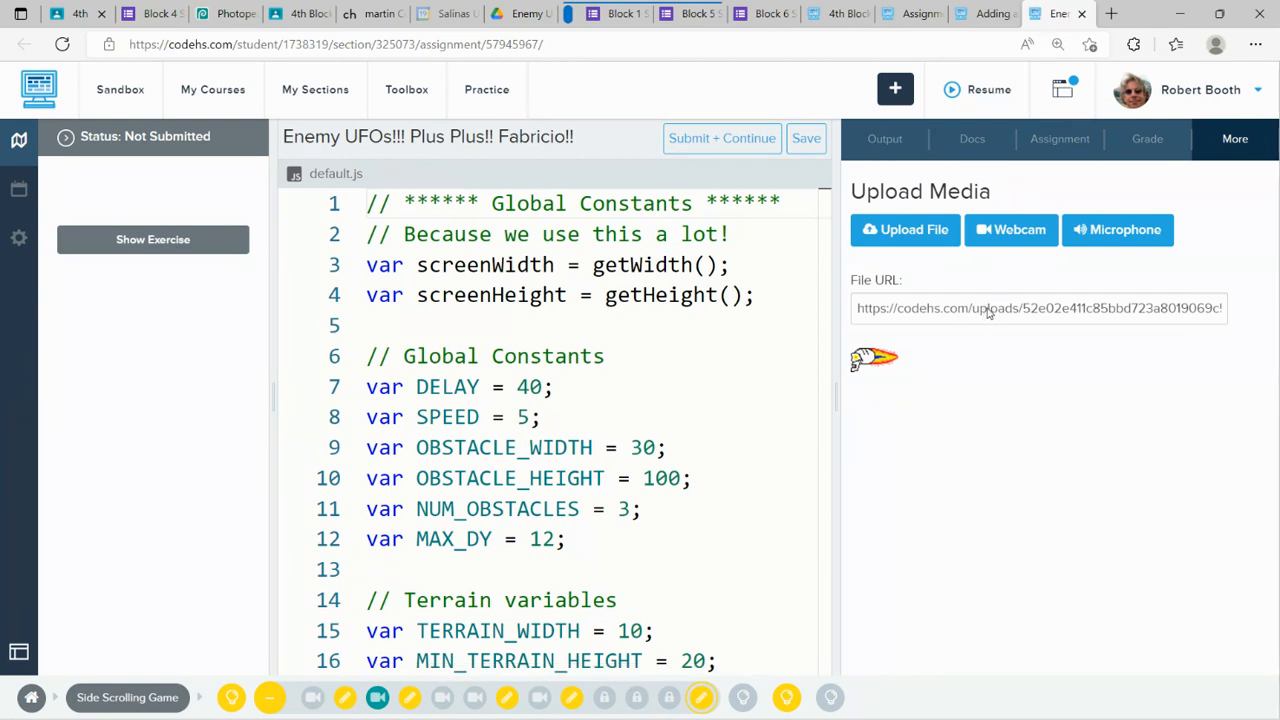
Copy the uploaded image's file URL and return to the submission form
click(1038, 308)
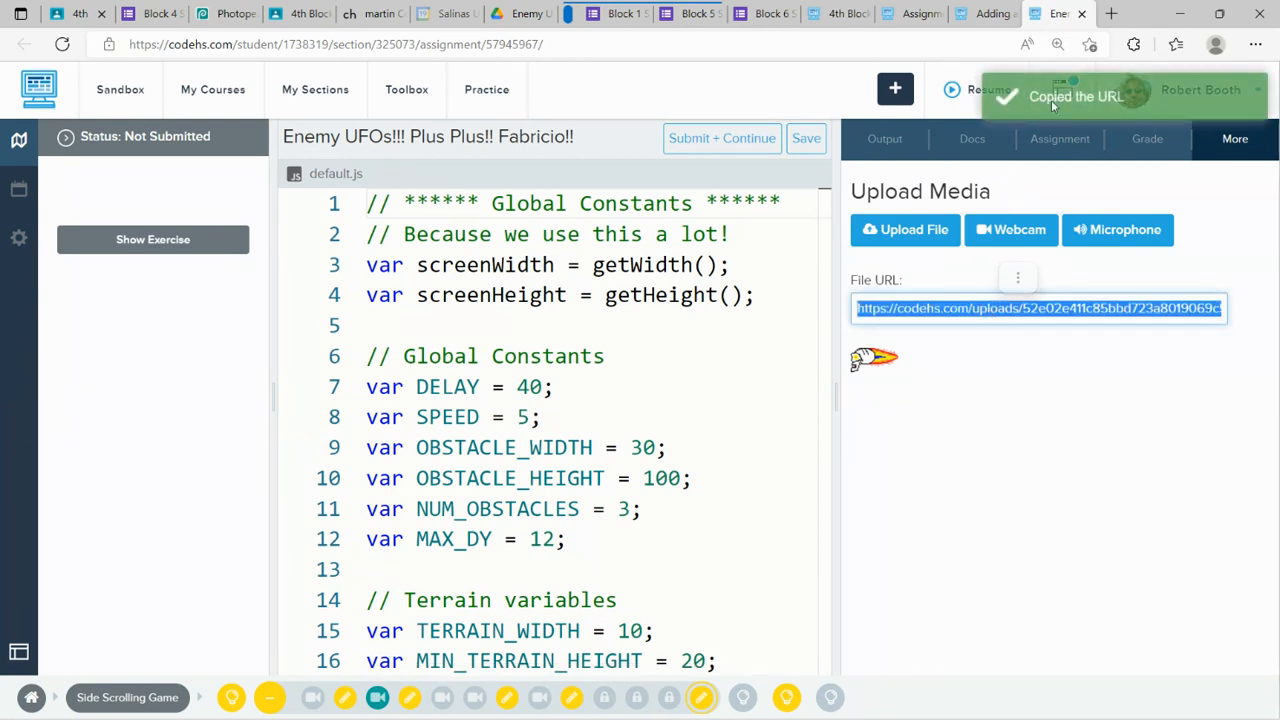
click(150, 12)
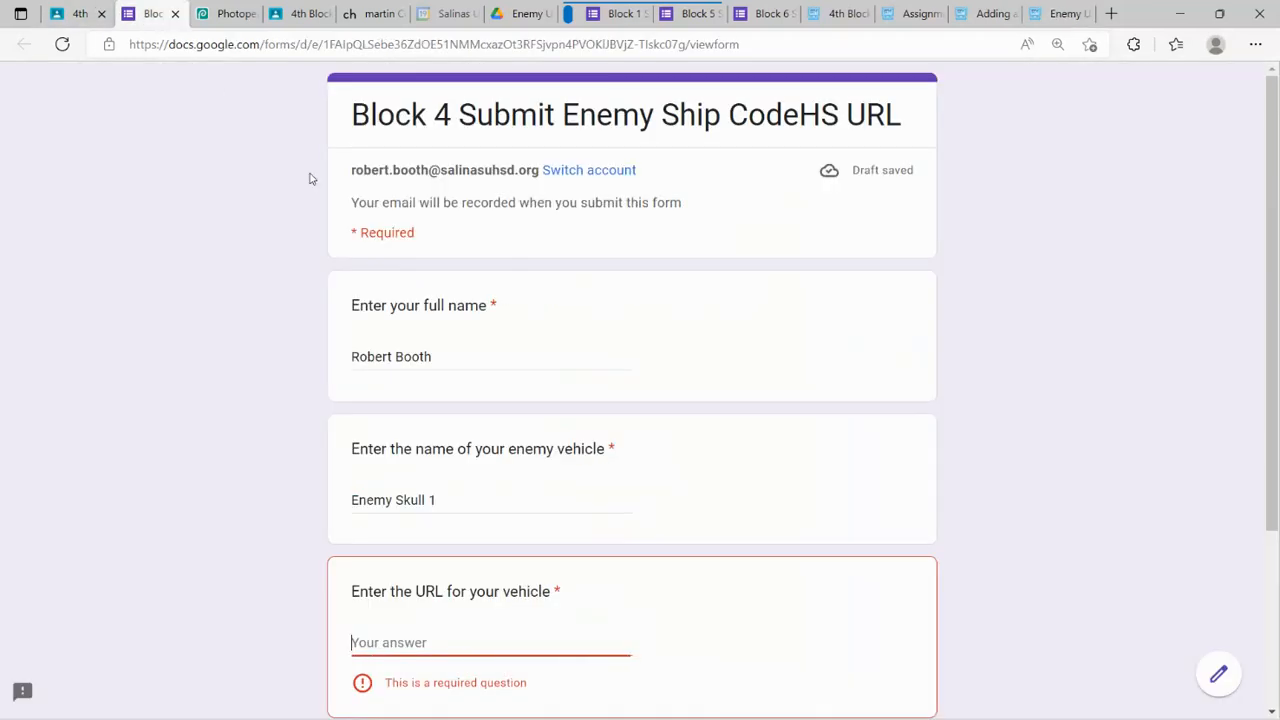
Paste the CodeHS file URL into the vehicle URL field and submit the form
text(loads/52e02e411c85bbd723a8019069c59715)
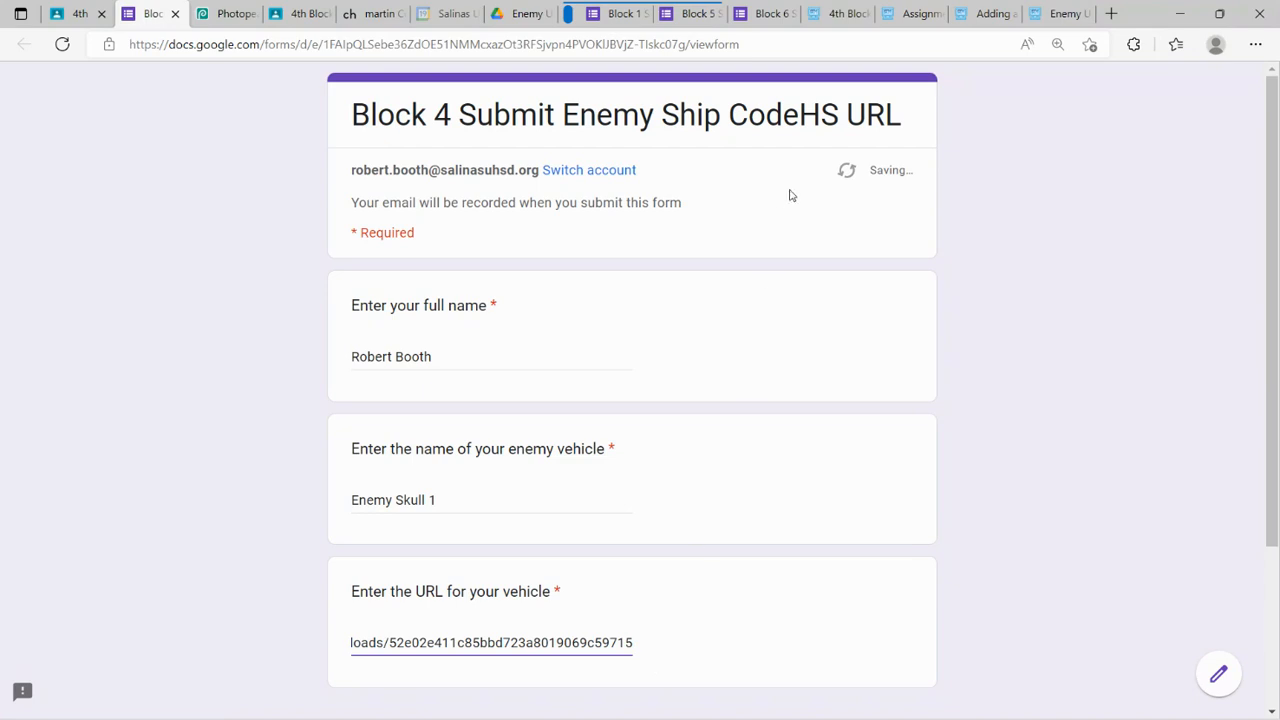
scroll(down, 3)
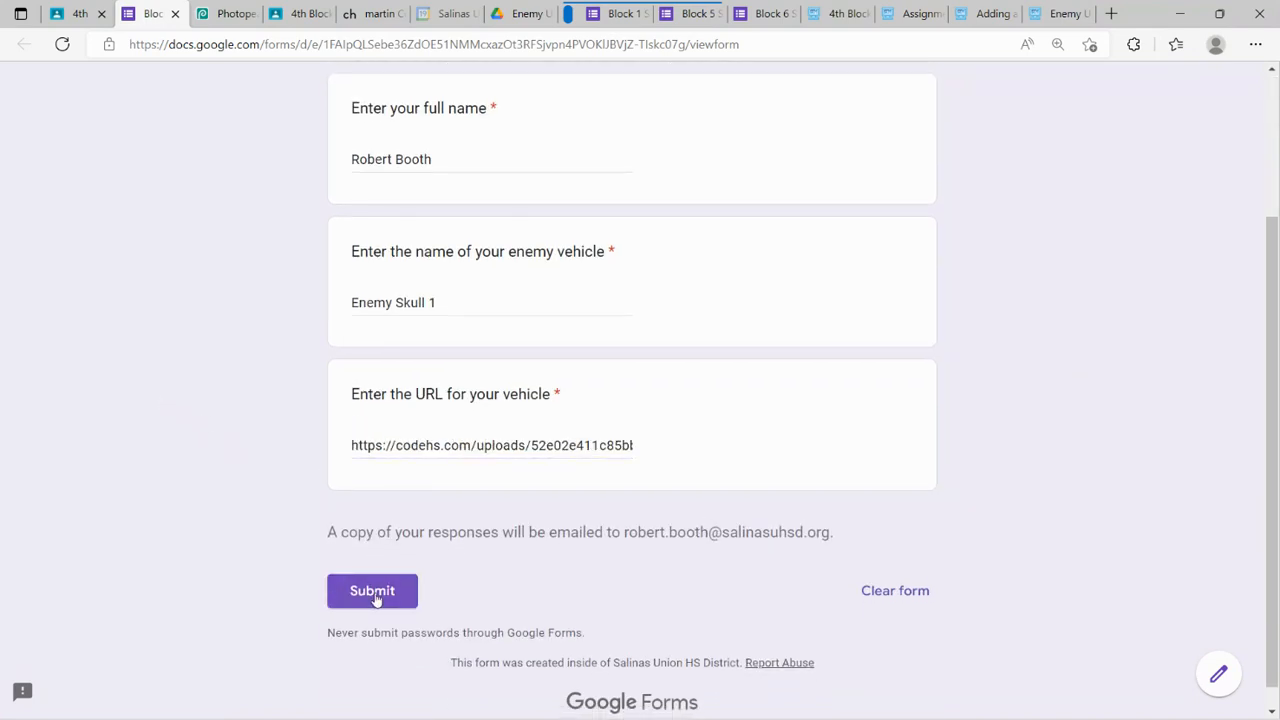
click(372, 590)
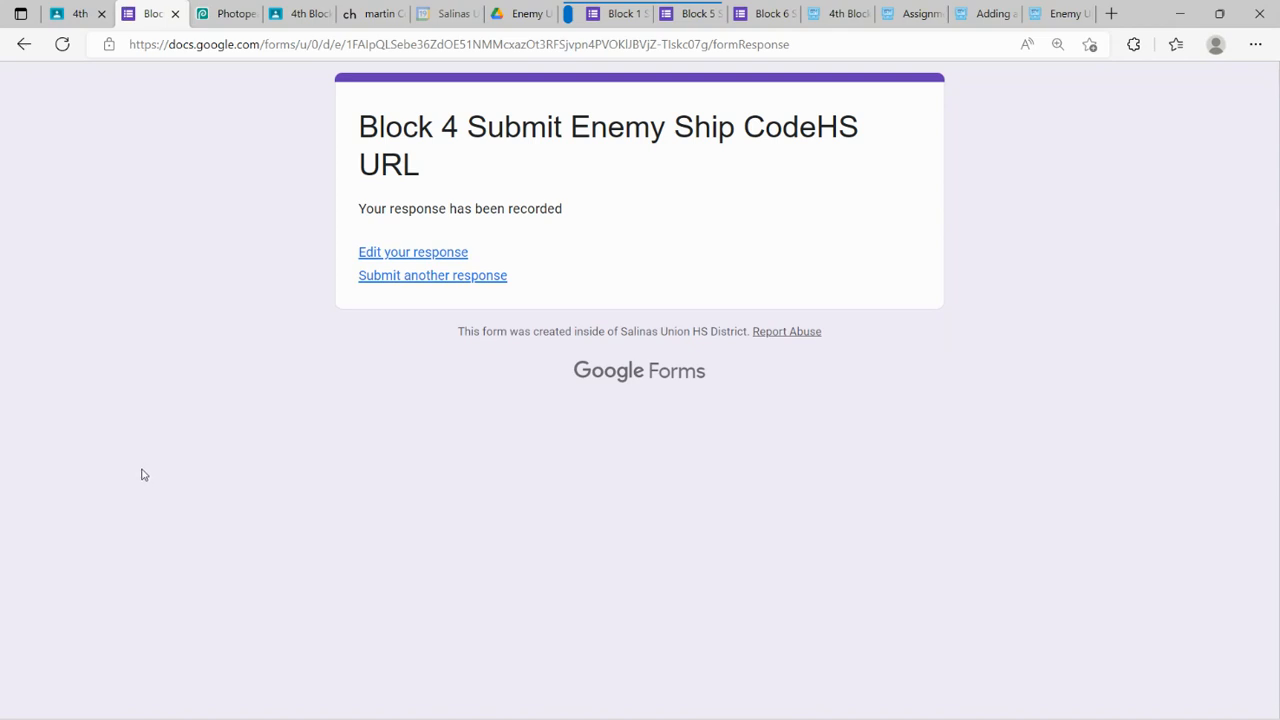
mouse_move(344, 686)
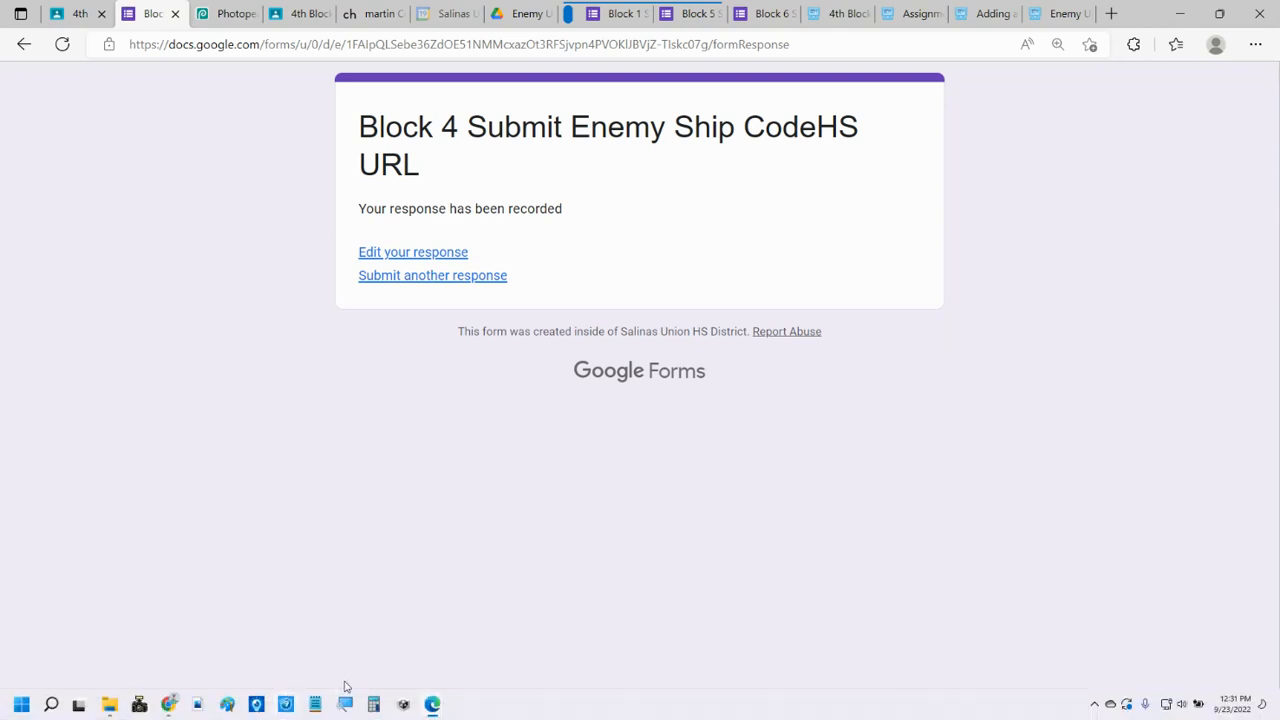
mouse_move(28, 82)
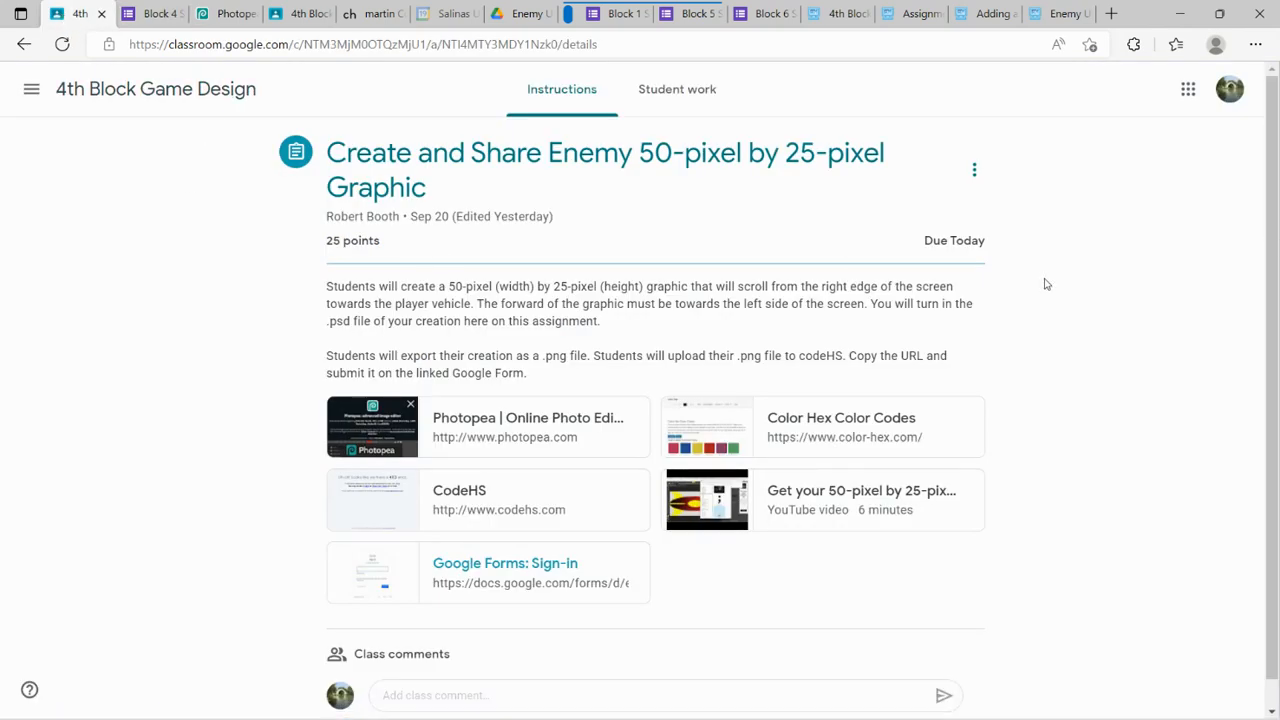
Check the Photopea, Classroom and CodeHS tabs, ending on the form confirmation
click(224, 12)
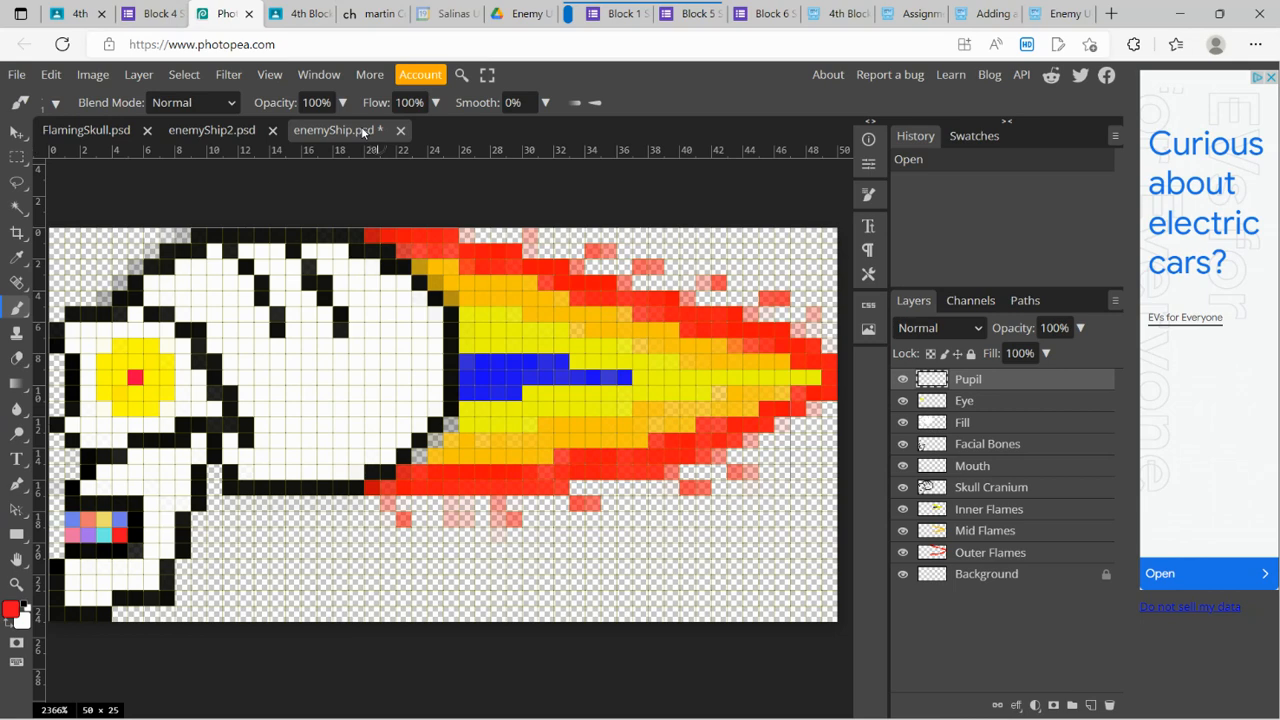
click(16, 74)
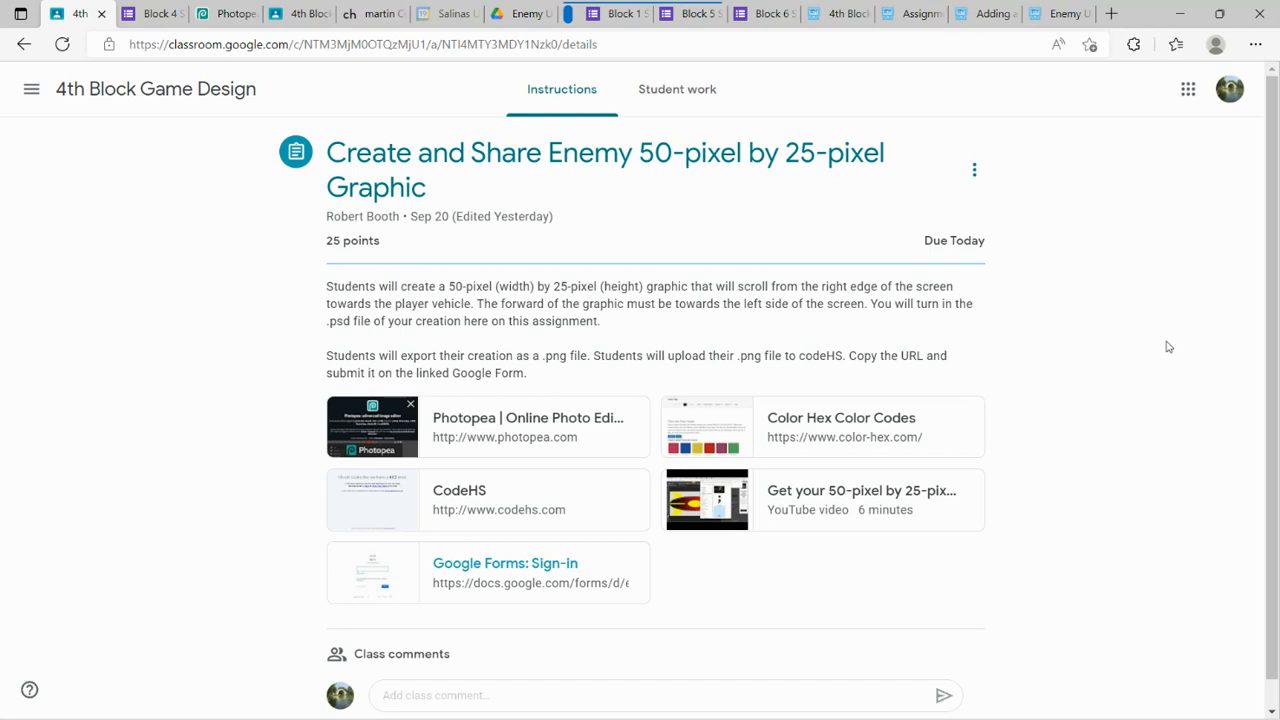
mouse_move(224, 12)
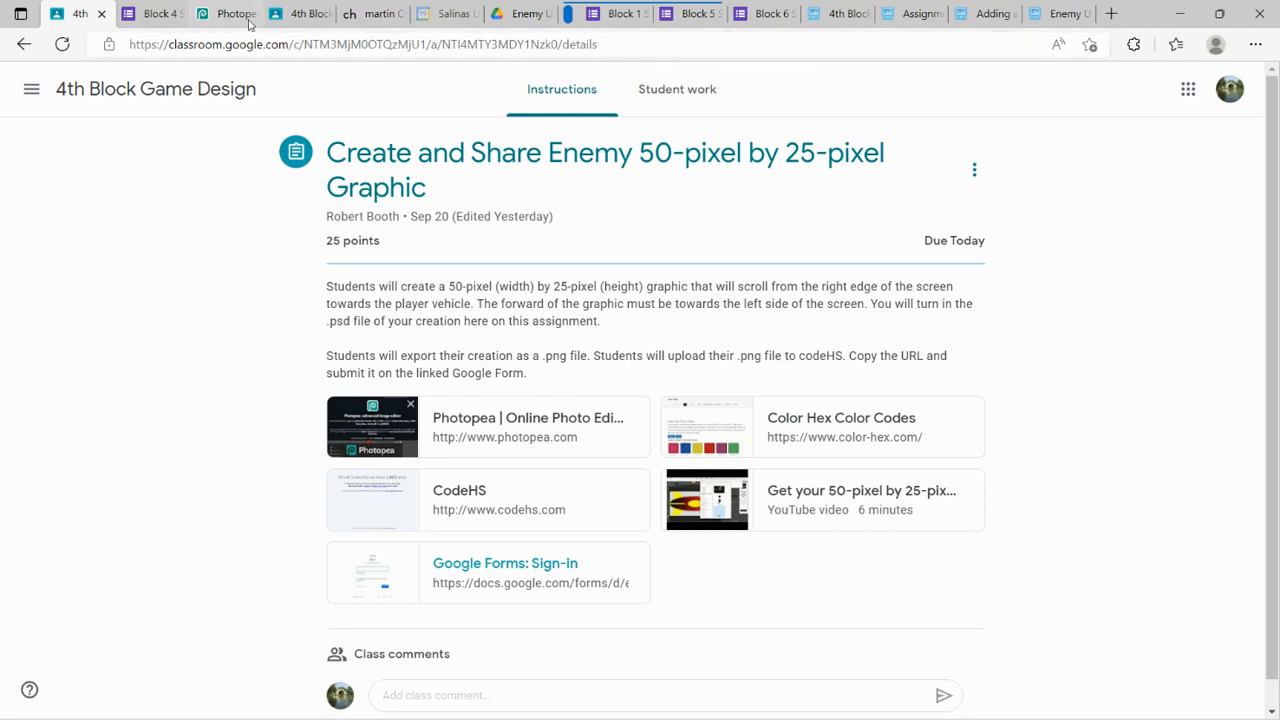
click(228, 12)
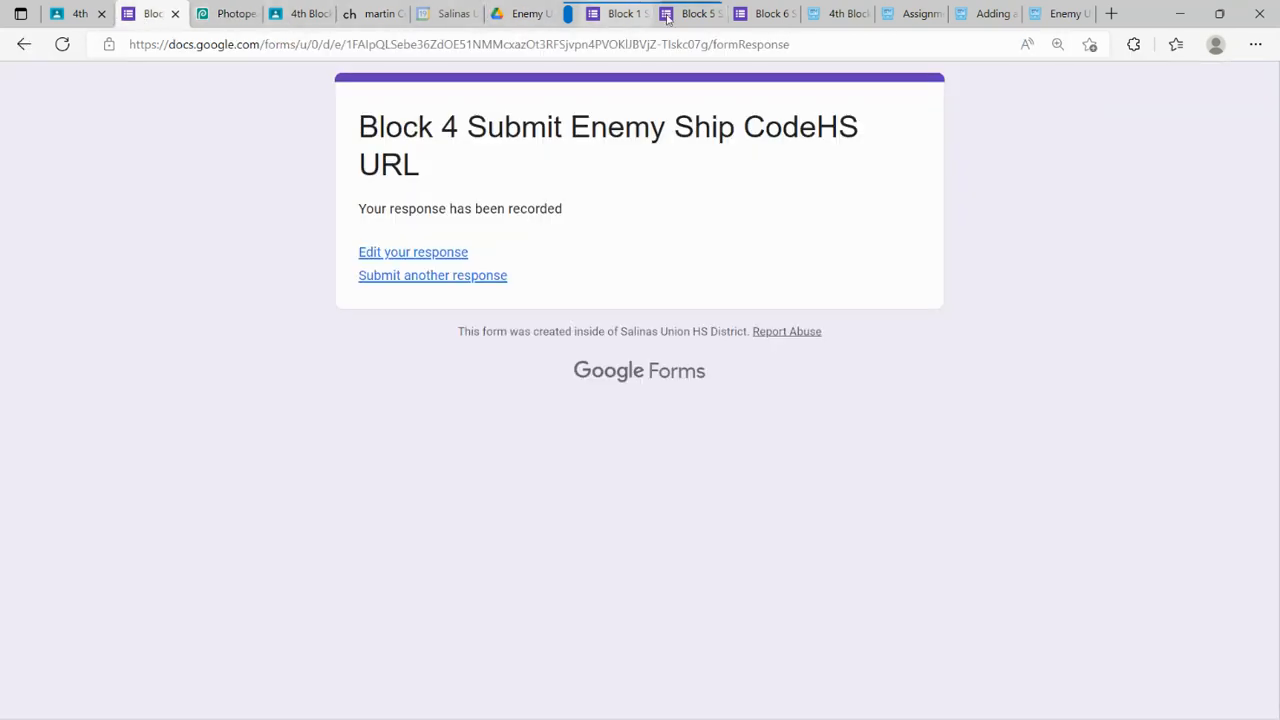
click(1056, 12)
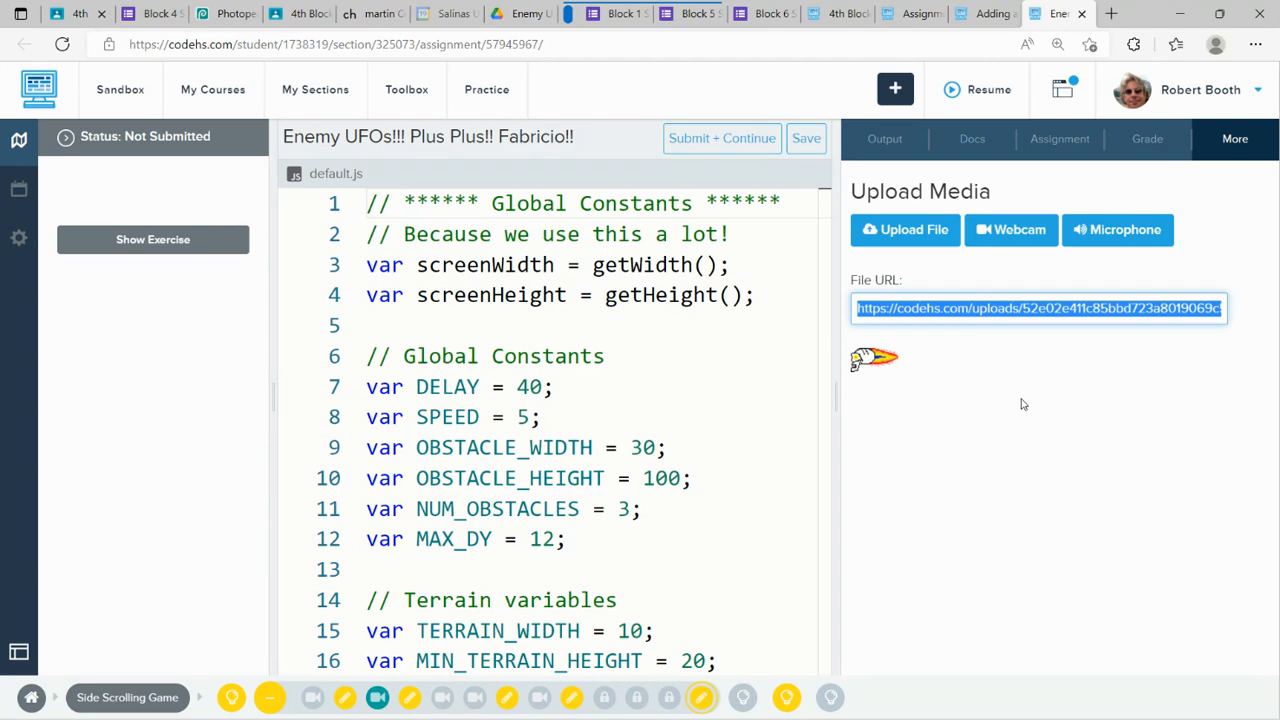
mouse_move(152, 14)
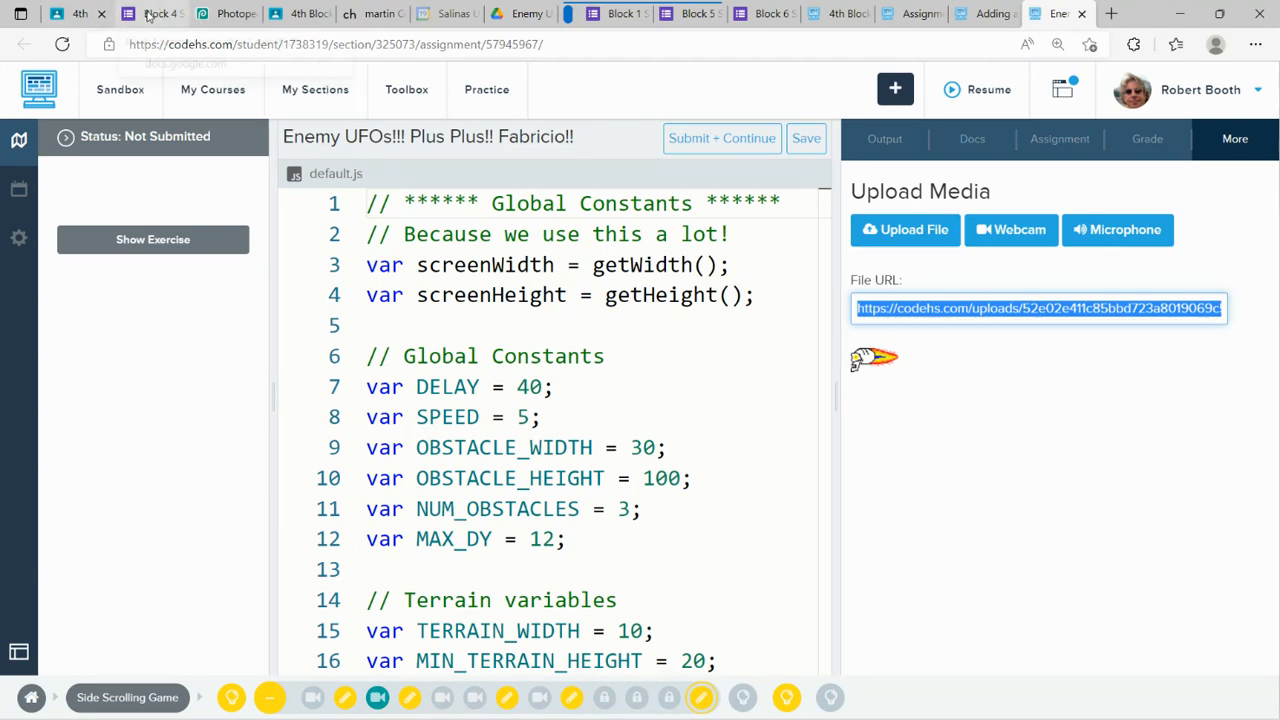
click(152, 12)
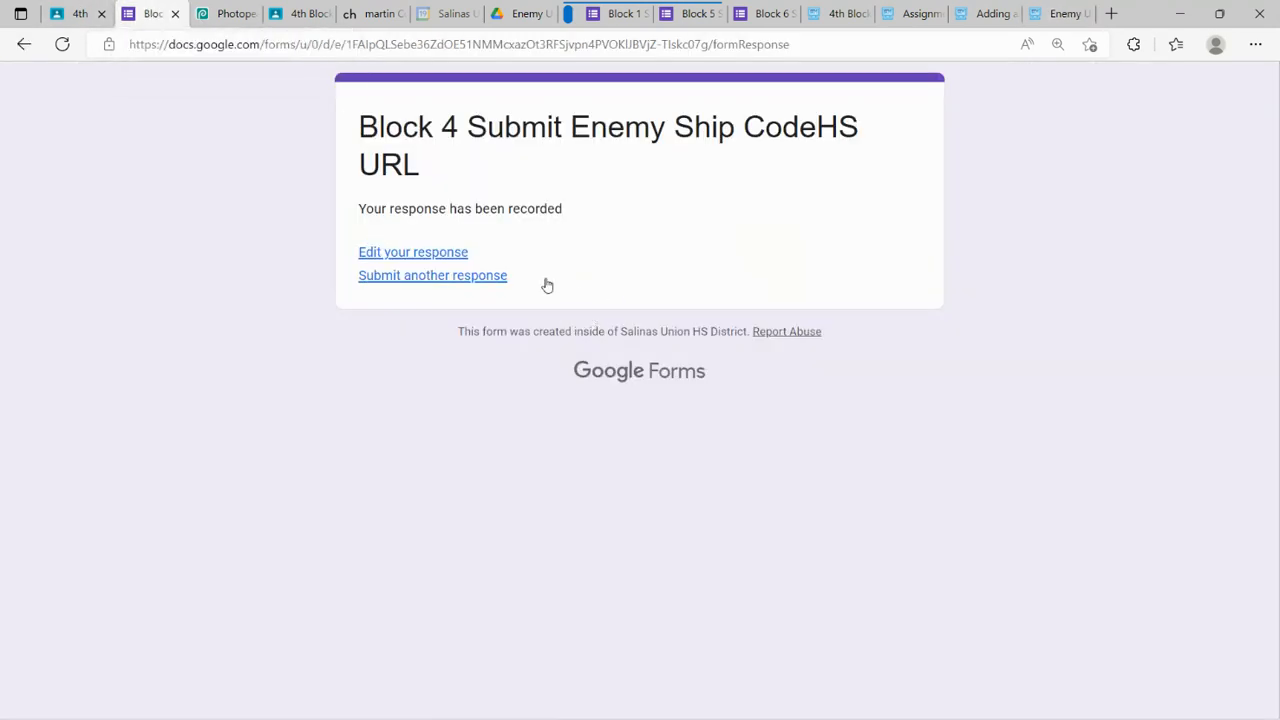